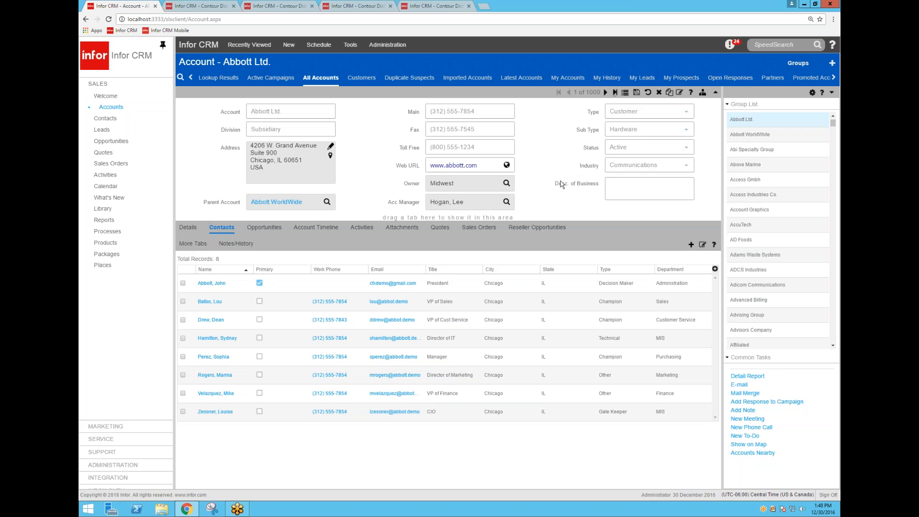
pyautogui.moveTo(559, 185)
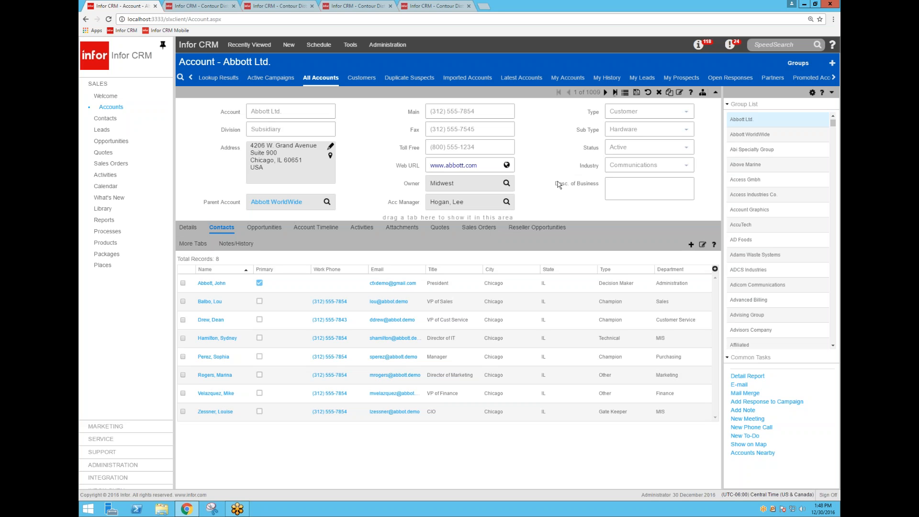
pyautogui.moveTo(268, 158)
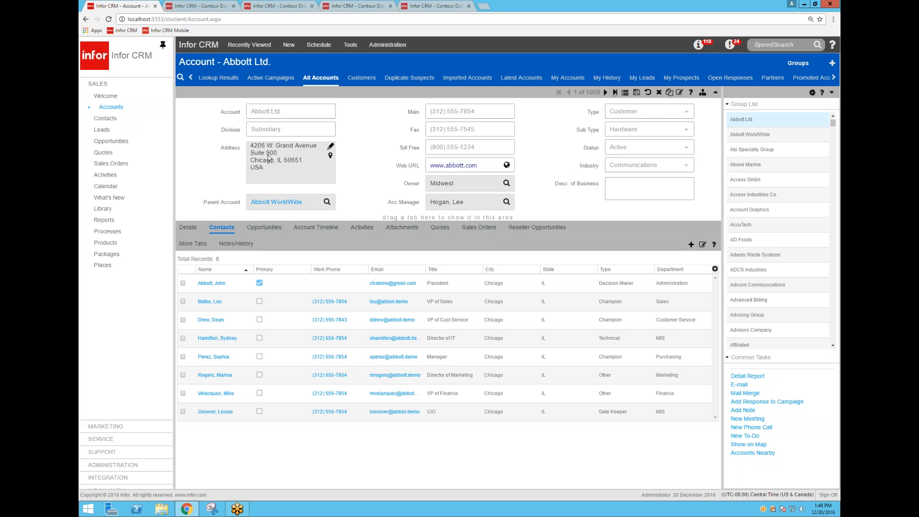
pyautogui.moveTo(386, 161)
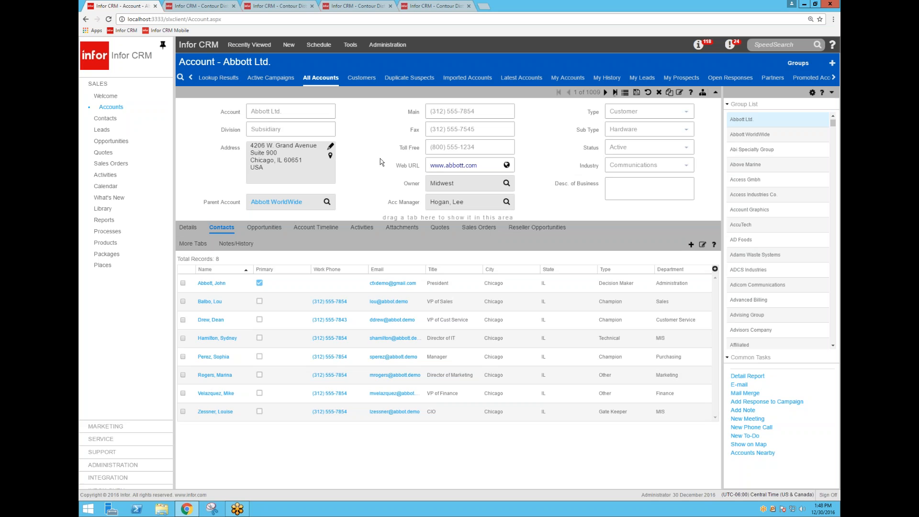
pyautogui.moveTo(375, 179)
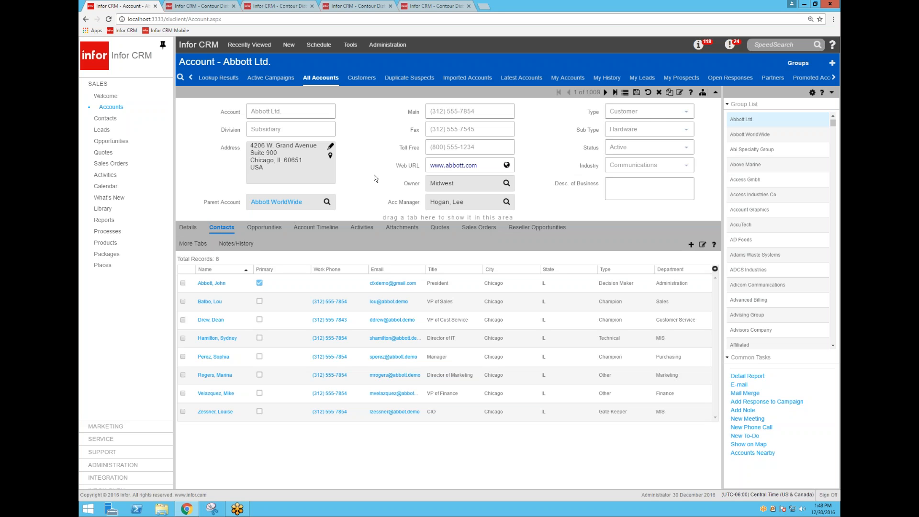
pyautogui.moveTo(377, 175)
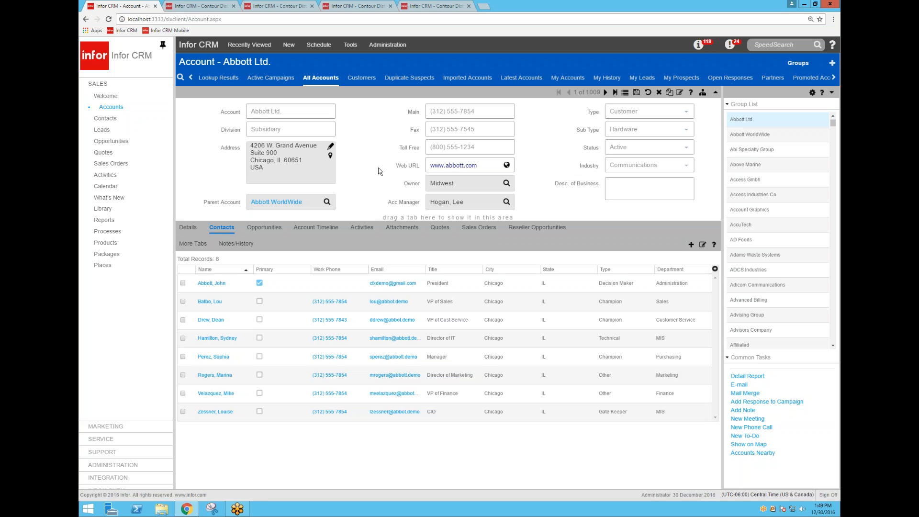
# Search Web Client Help for 'contour', read Configuring Contour Integration, then return to Abbott Ltd.
pyautogui.click(832, 45)
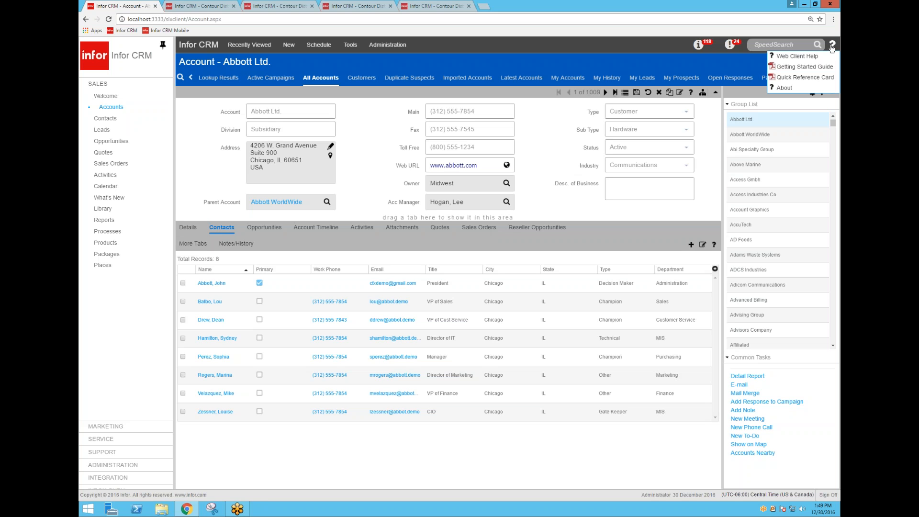
pyautogui.click(799, 55)
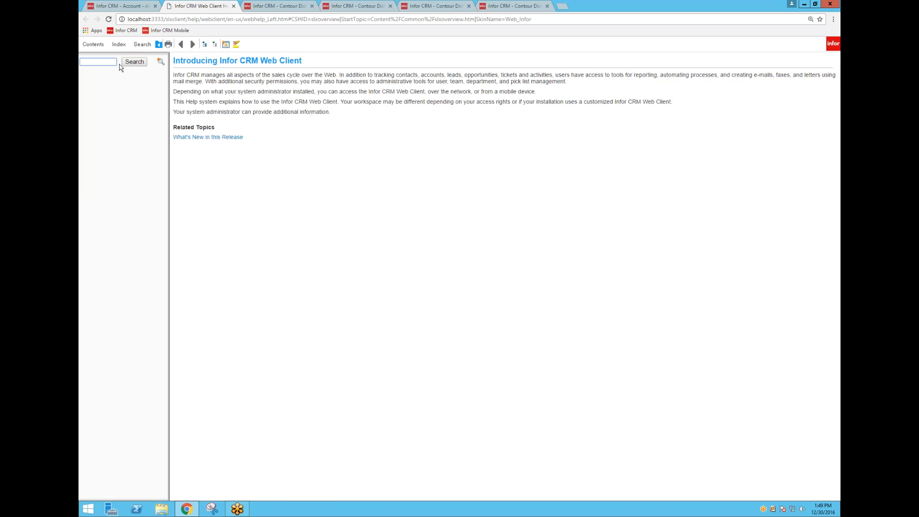
pyautogui.write('cont')
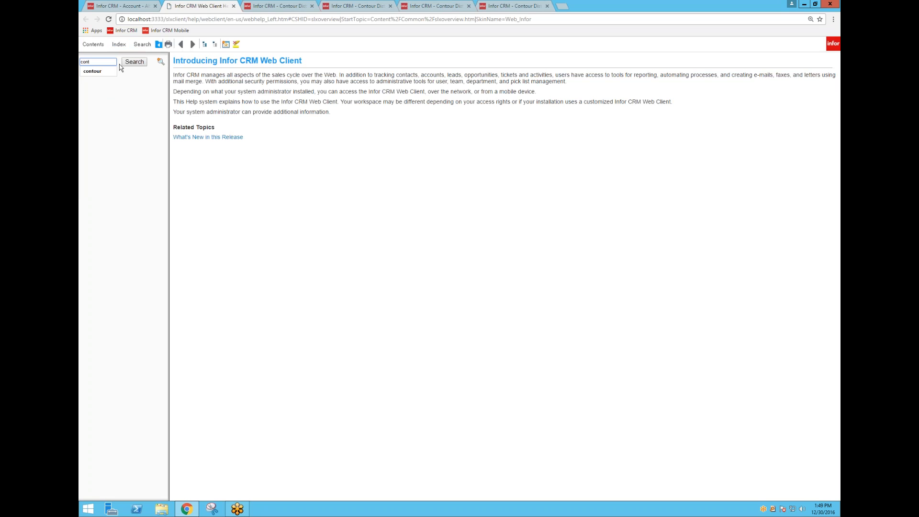
pyautogui.click(134, 62)
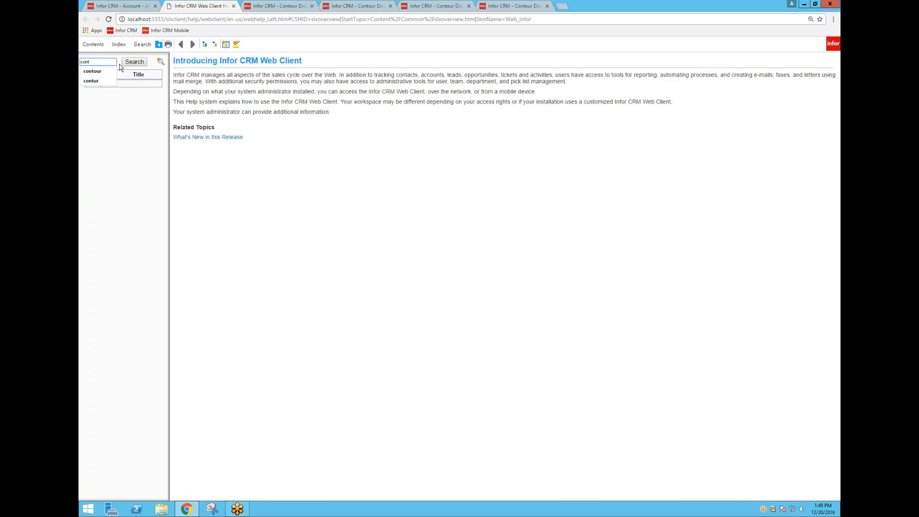
pyautogui.click(134, 61)
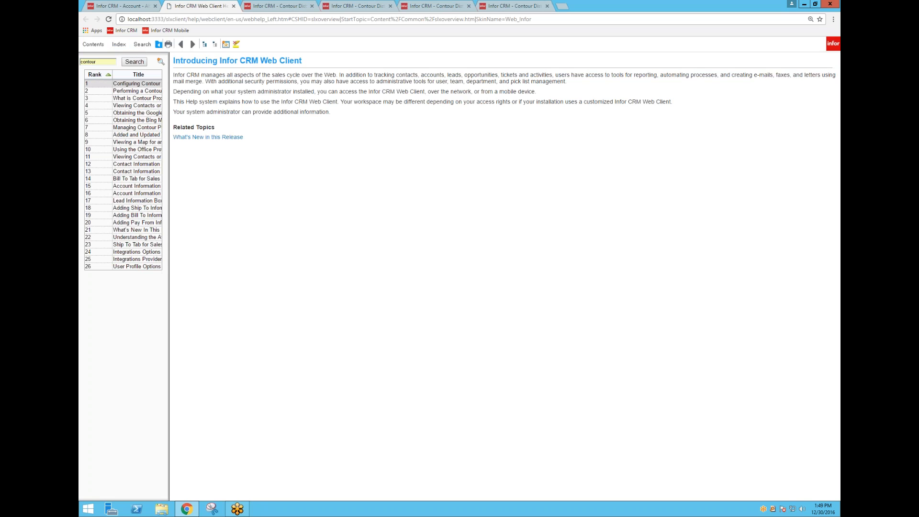
pyautogui.click(138, 83)
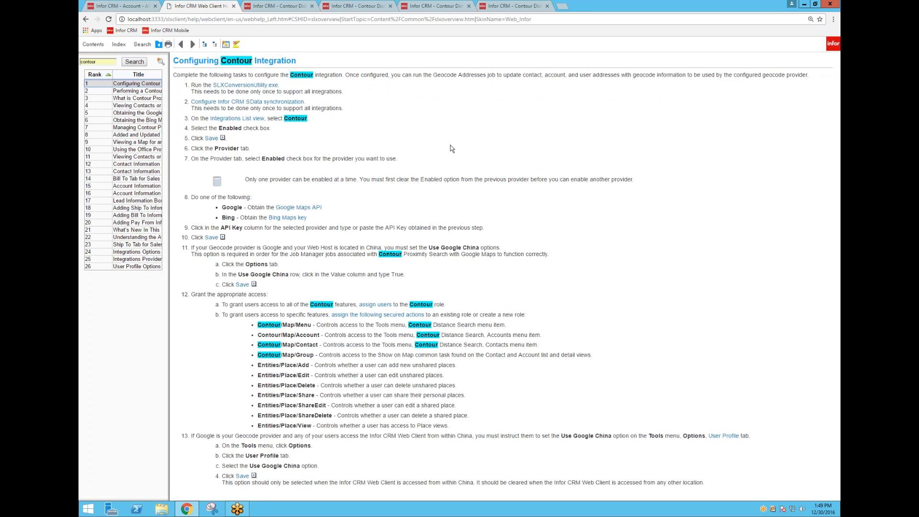
pyautogui.moveTo(386, 214)
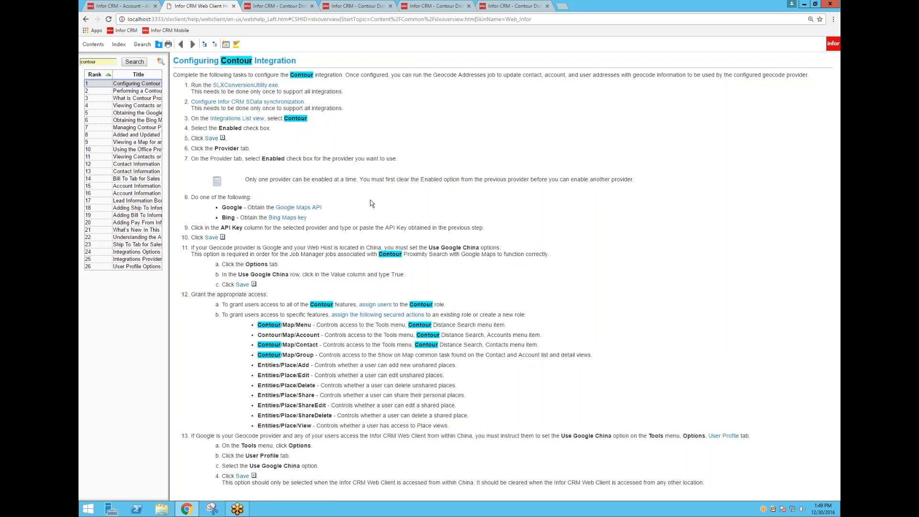
pyautogui.moveTo(338, 214)
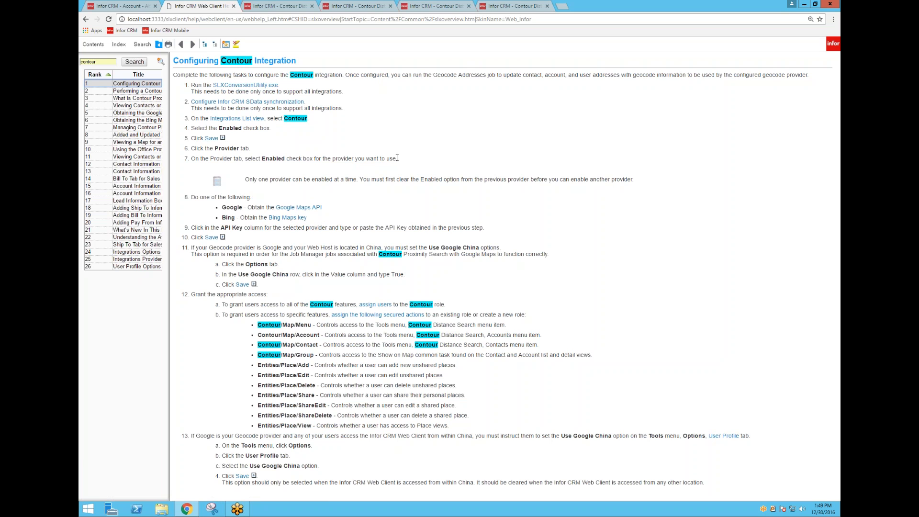
pyautogui.click(120, 5)
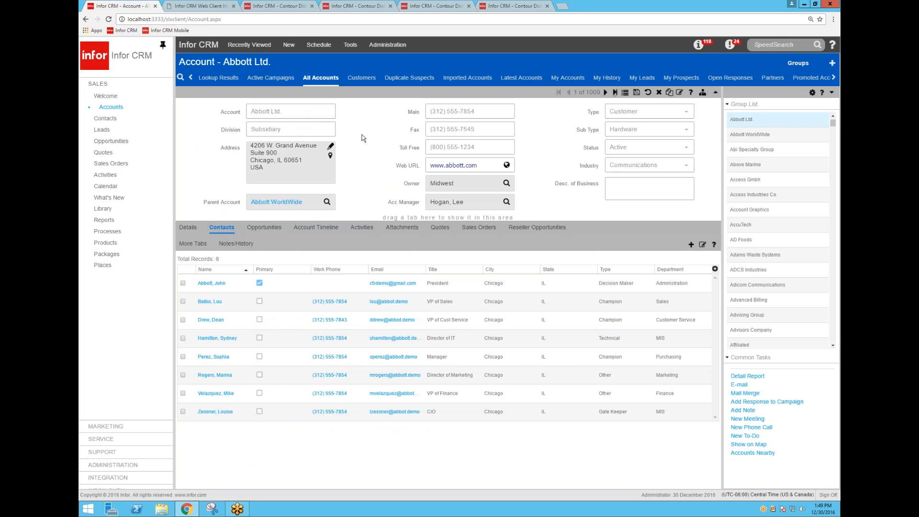
pyautogui.moveTo(369, 138)
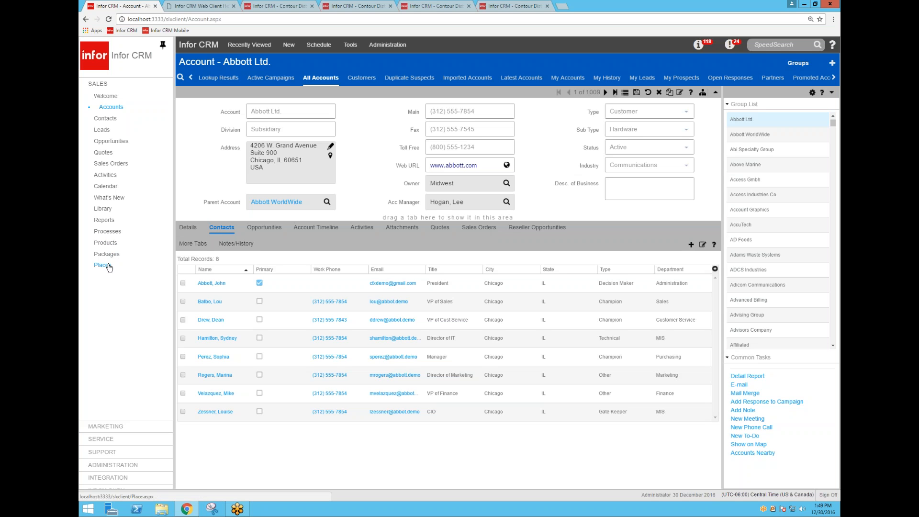
pyautogui.click(101, 265)
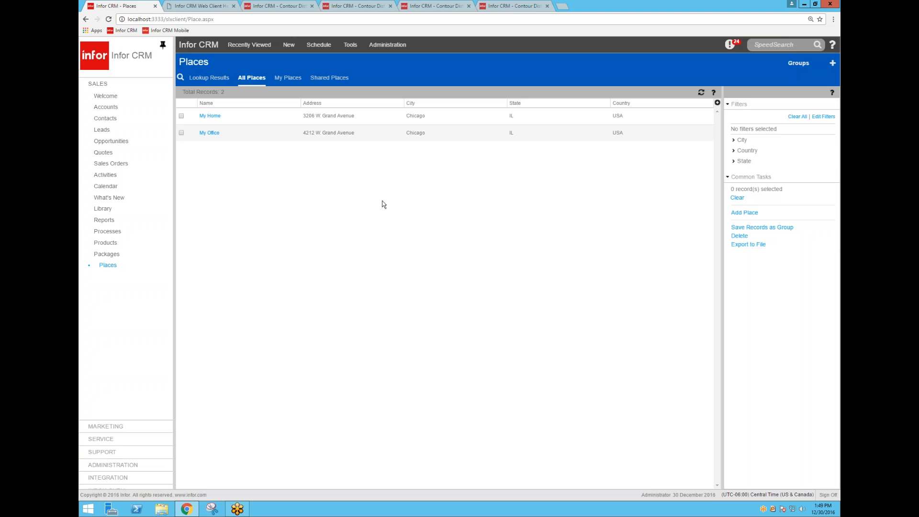
pyautogui.moveTo(363, 198)
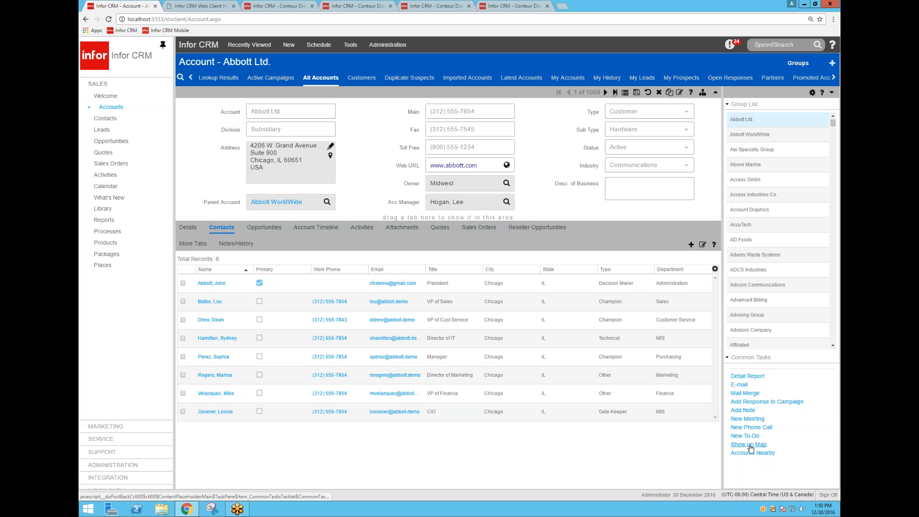
# Map Abbott Ltd. on Brantwood Ave and view its marker details.
pyautogui.click(748, 444)
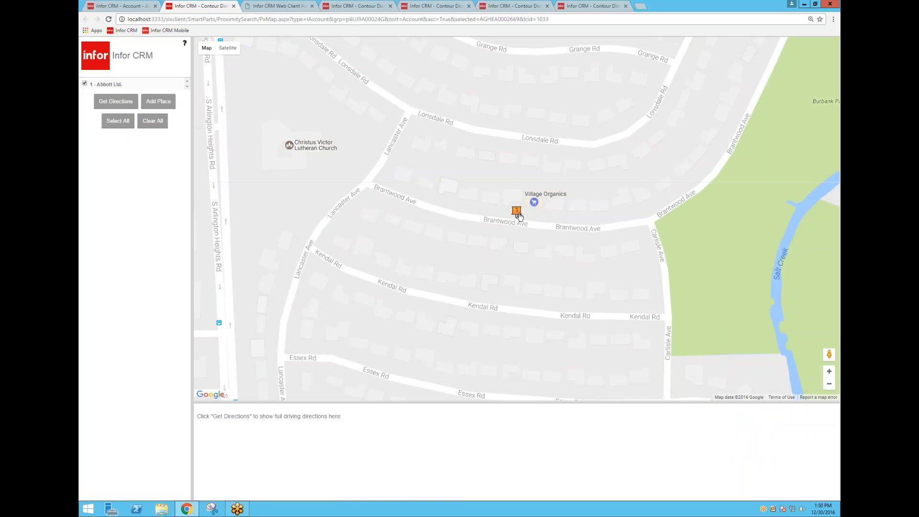
pyautogui.click(516, 211)
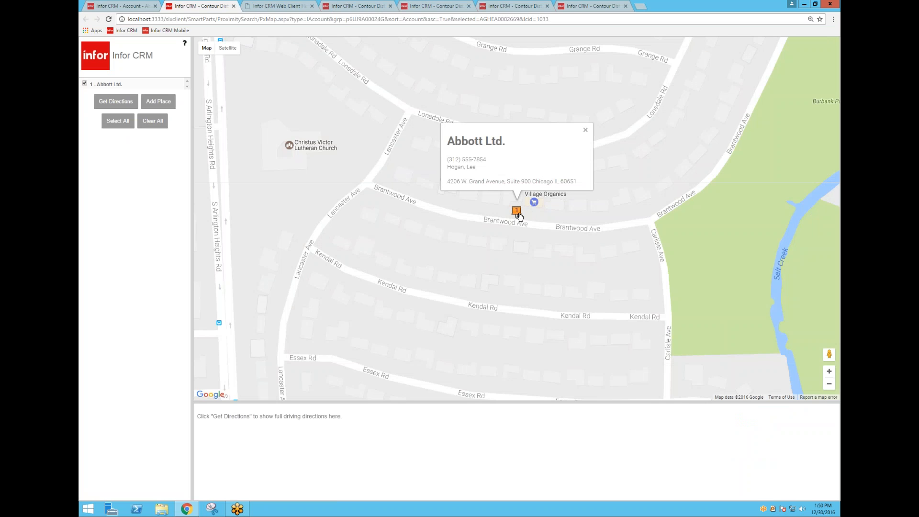
pyautogui.moveTo(463, 165)
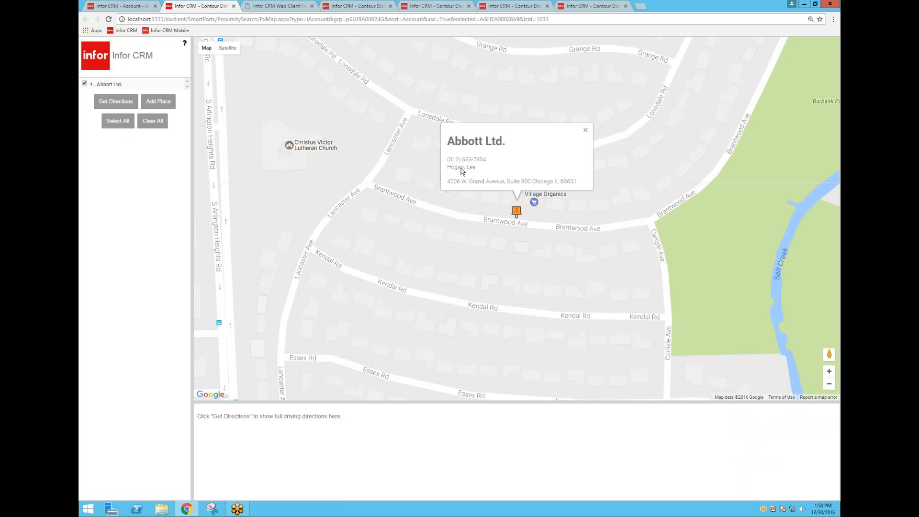
pyautogui.moveTo(578, 142)
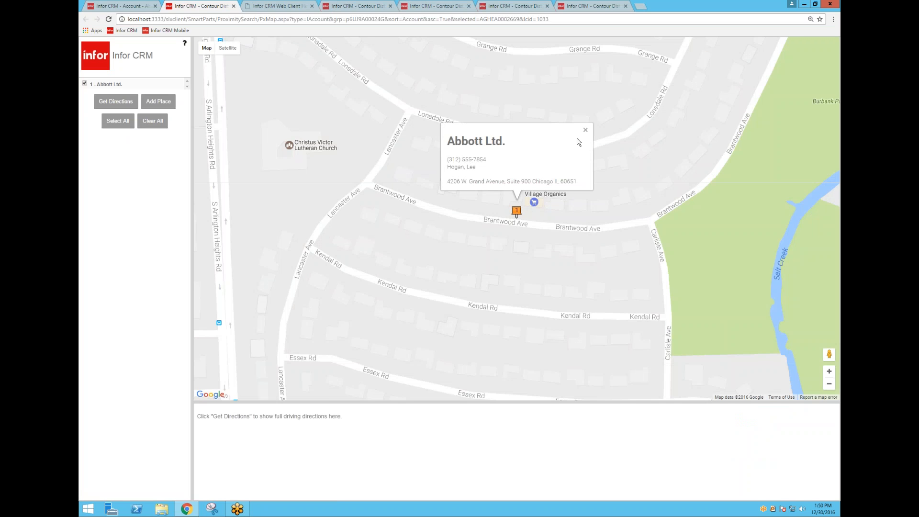
pyautogui.click(585, 130)
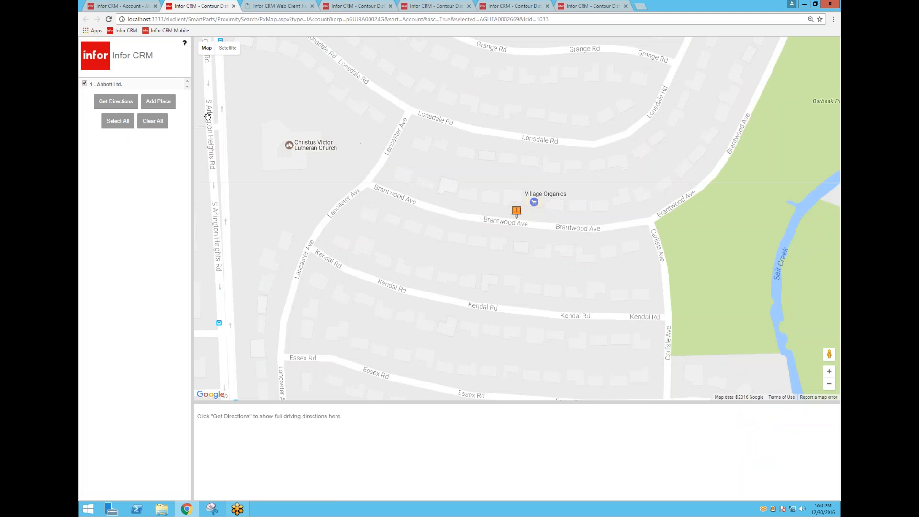
pyautogui.moveTo(158, 101)
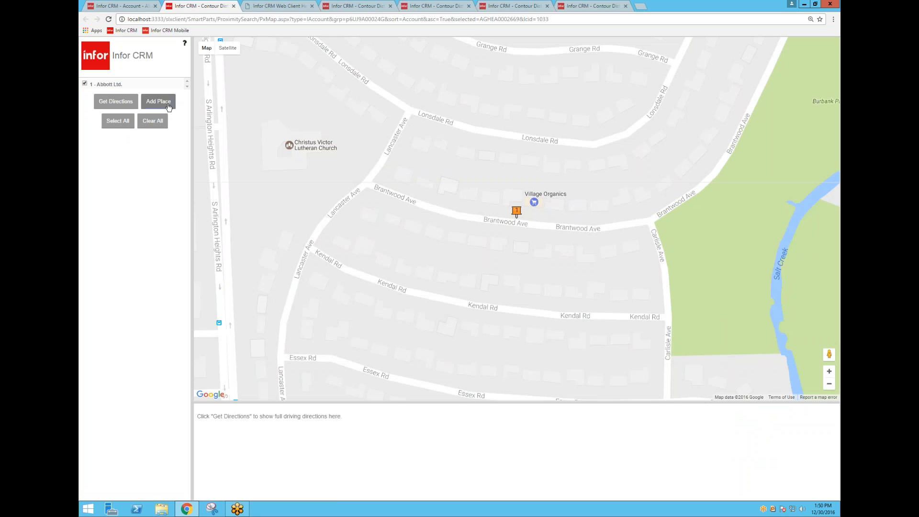
pyautogui.click(158, 101)
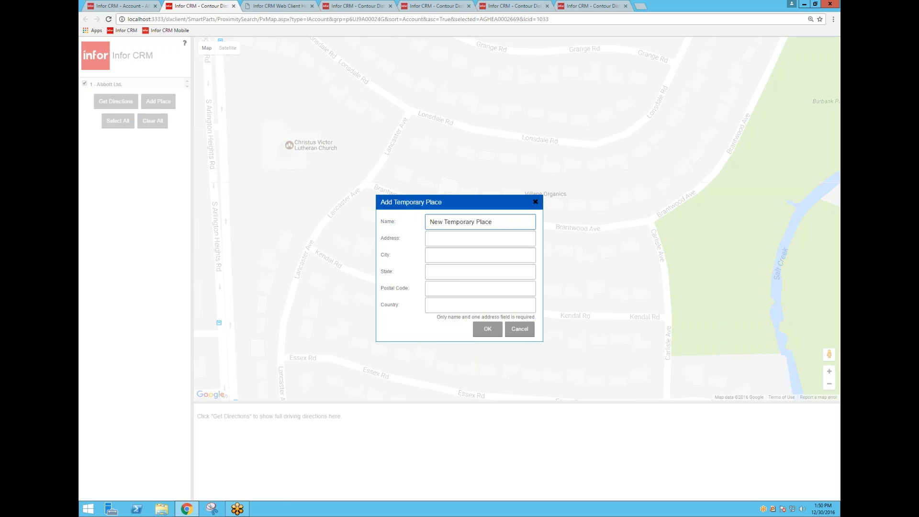
# Cancel the Add Temporary Place form unsaved and return to the account tab.
pyautogui.click(480, 238)
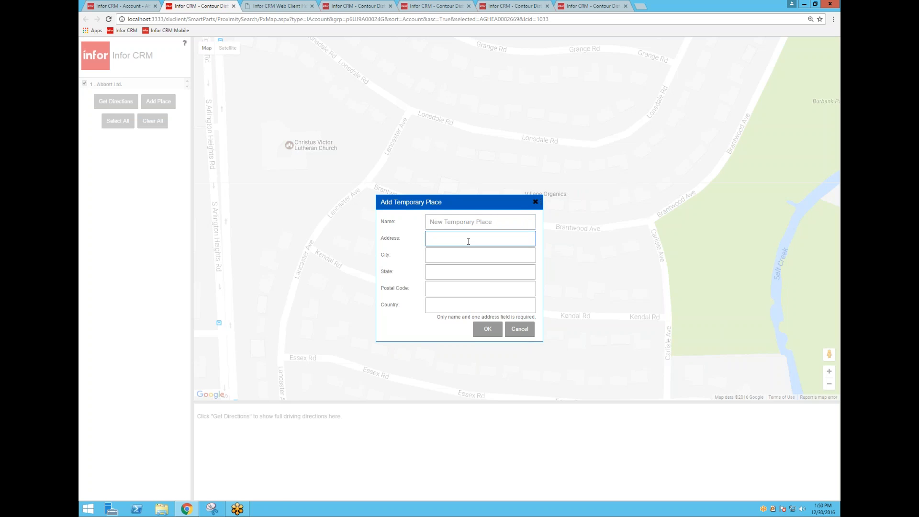
pyautogui.click(480, 238)
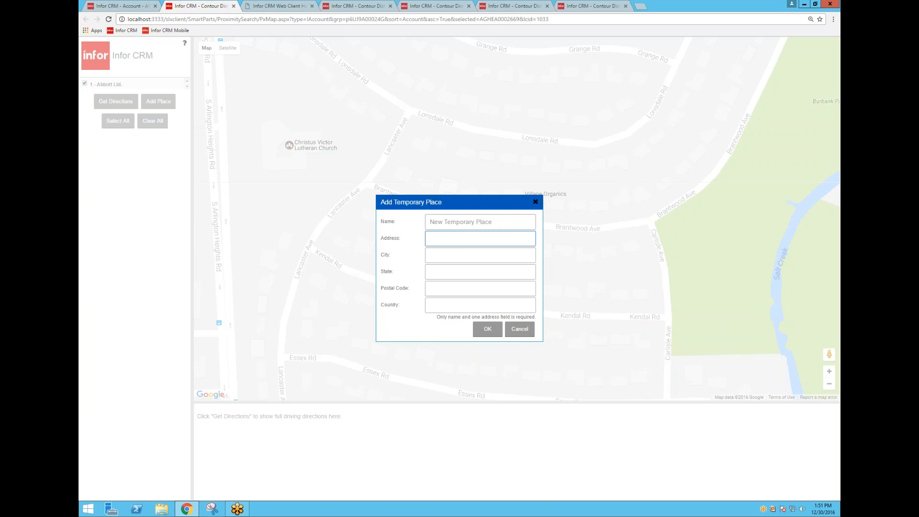
pyautogui.click(488, 329)
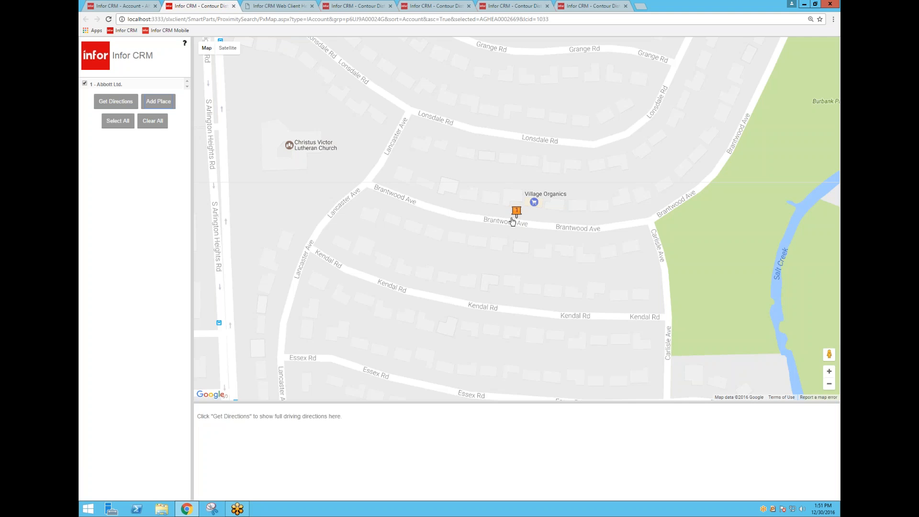
pyautogui.click(120, 5)
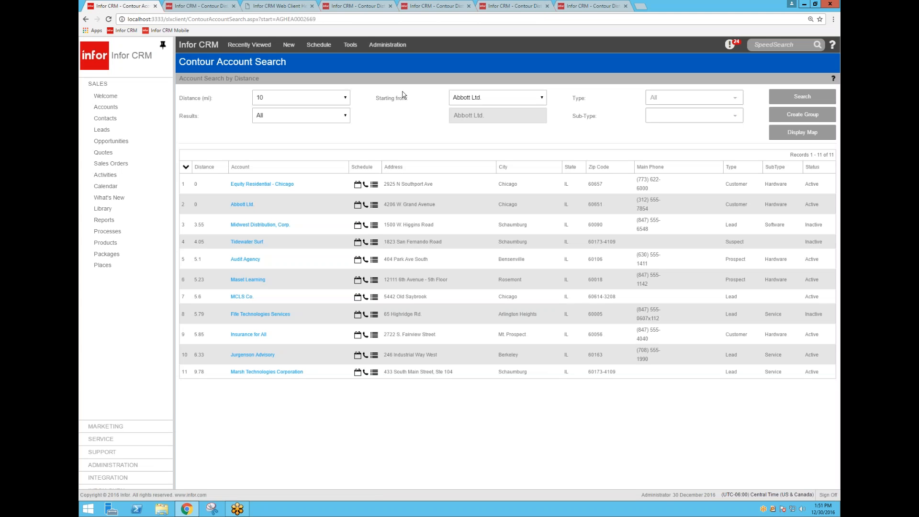
pyautogui.moveTo(418, 215)
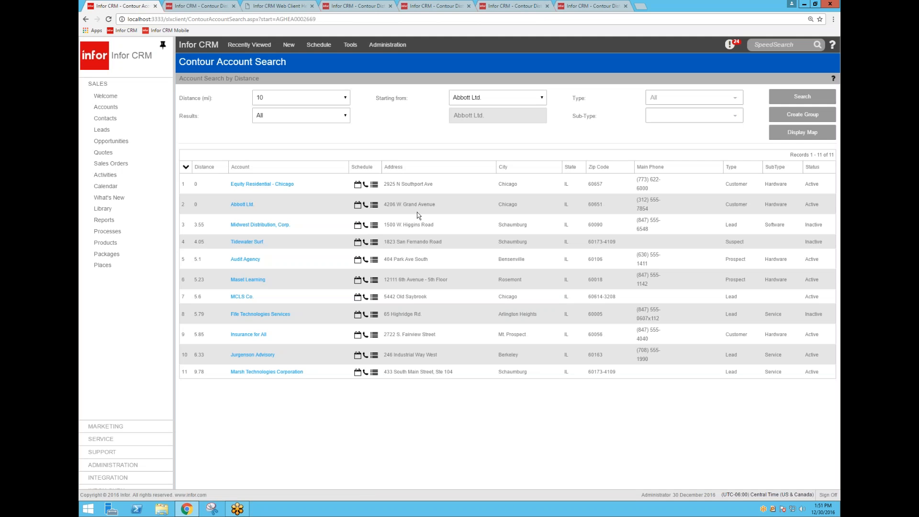
pyautogui.moveTo(421, 194)
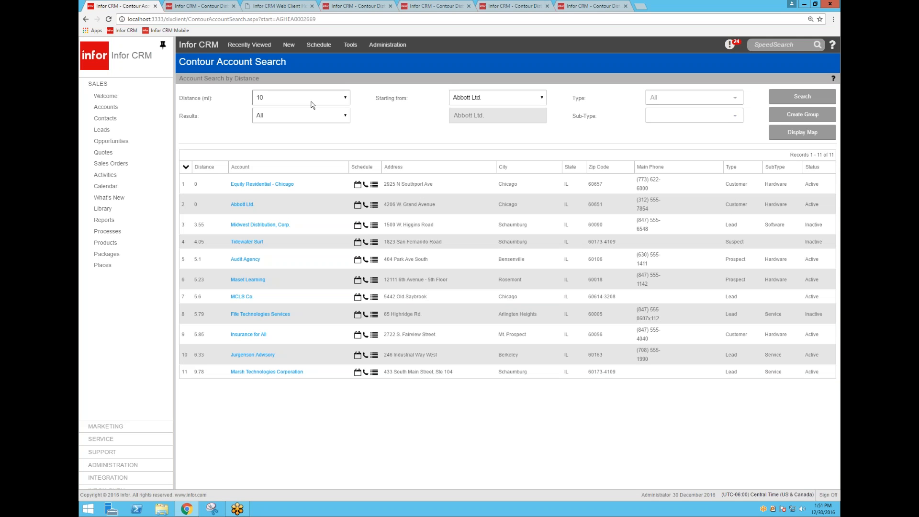
pyautogui.moveTo(379, 128)
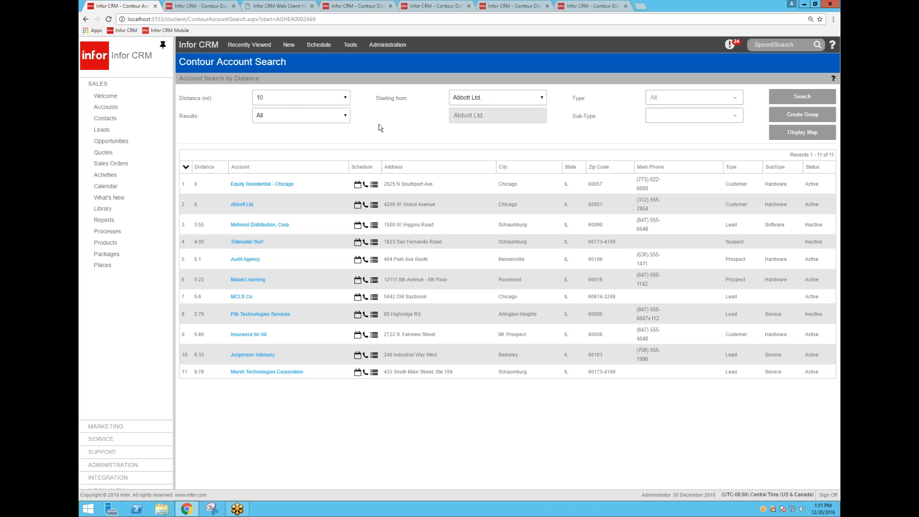
pyautogui.moveTo(370, 136)
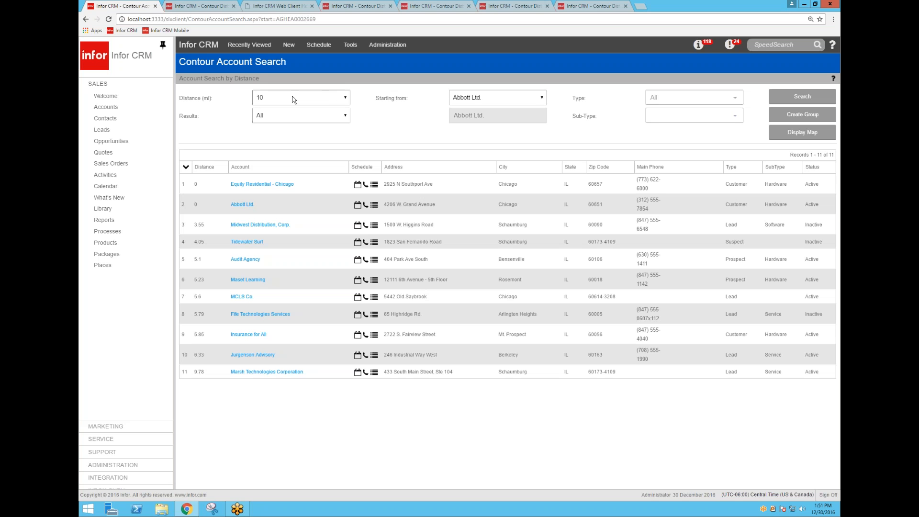
# Try a 5-mile search radius filtered to Customer accounts.
pyautogui.click(301, 97)
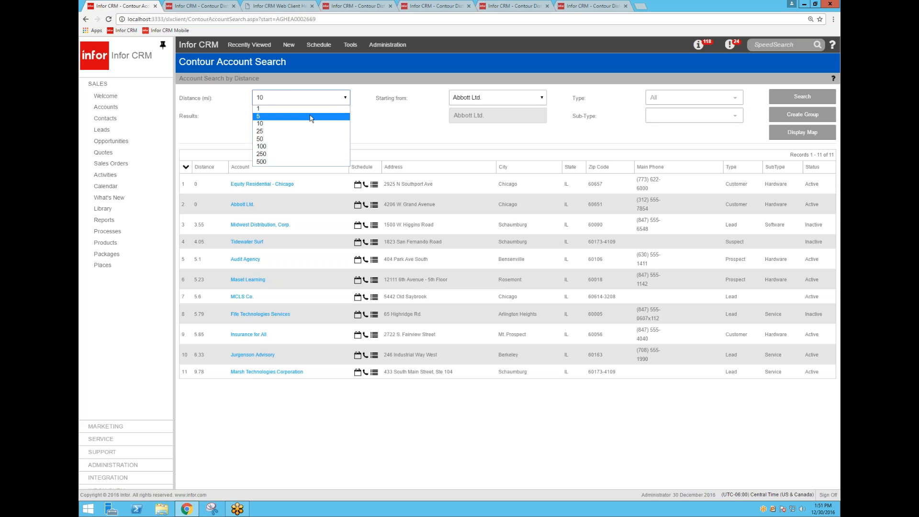
pyautogui.click(258, 117)
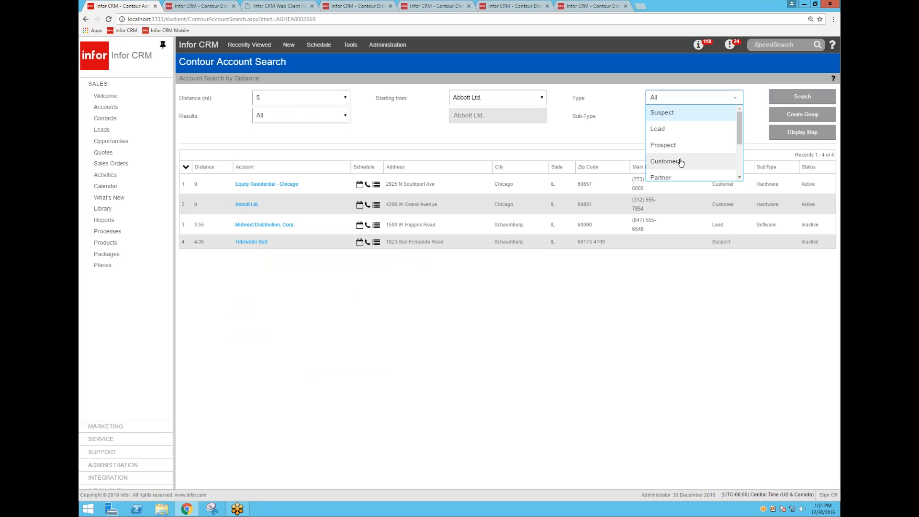
pyautogui.click(666, 161)
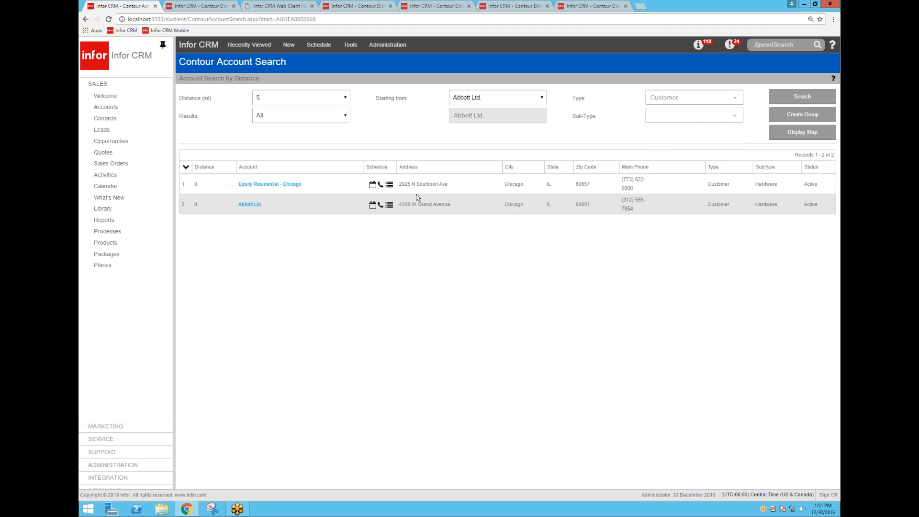
# Widen the radius to 25 miles, clear the type filter, and rerun the search.
pyautogui.click(301, 97)
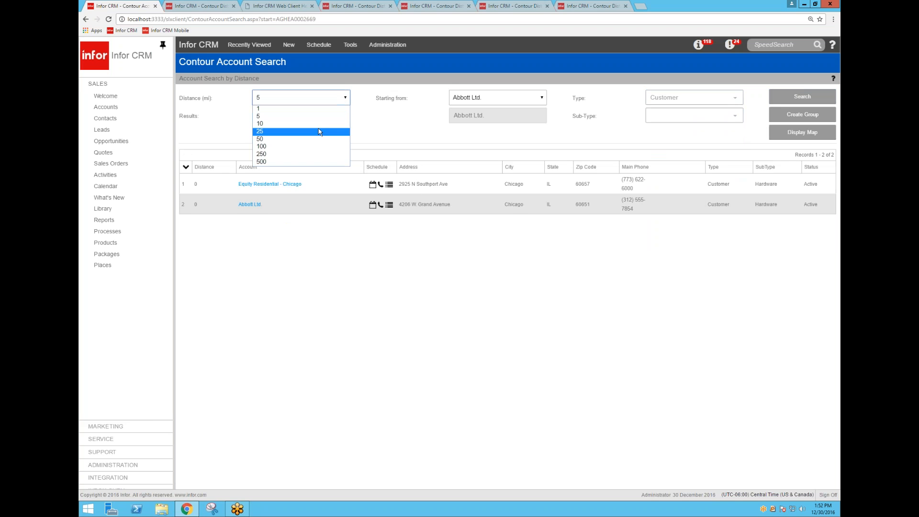
pyautogui.click(260, 131)
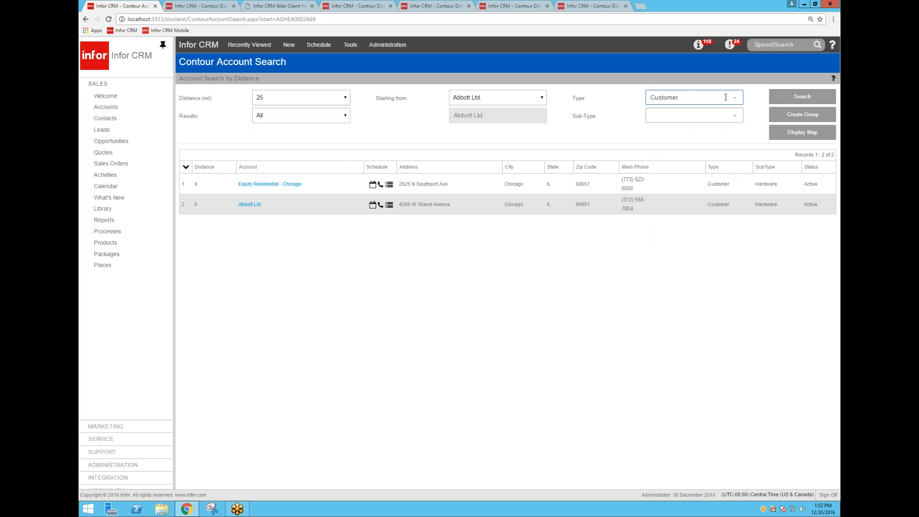
pyautogui.click(734, 97)
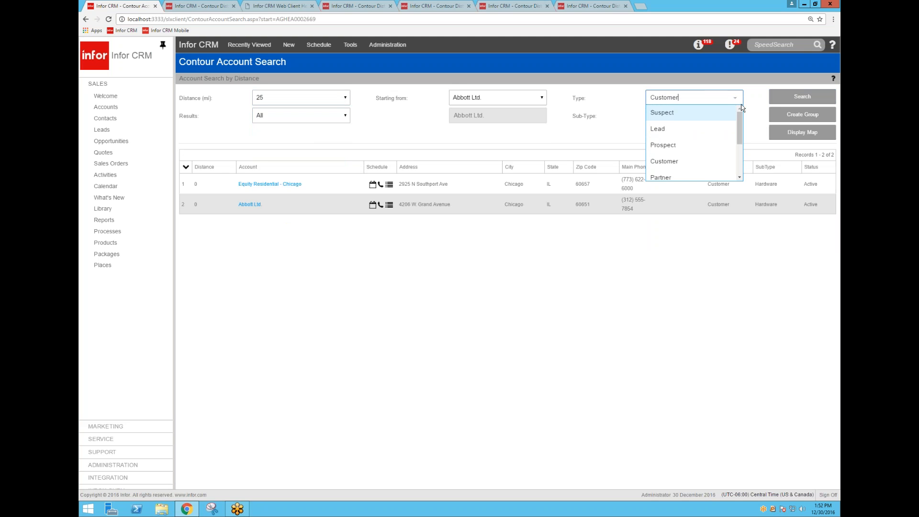
pyautogui.write('Cust')
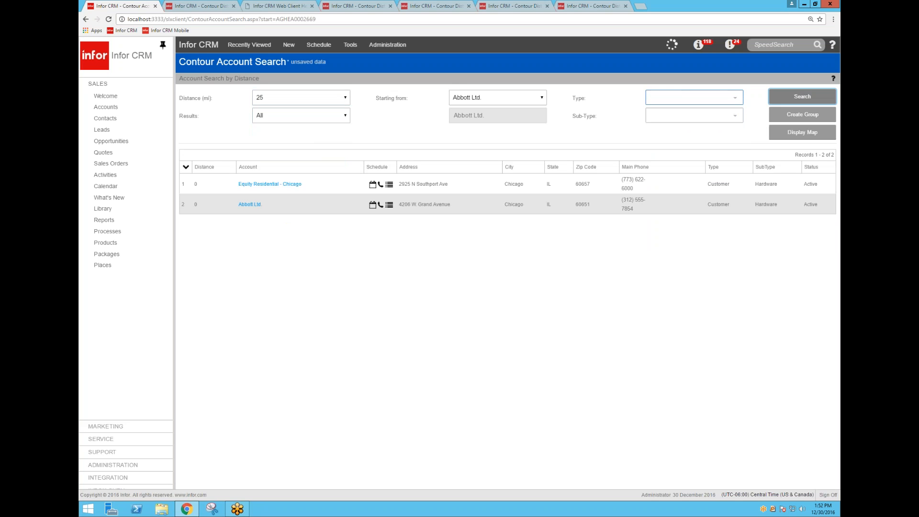
pyautogui.click(802, 97)
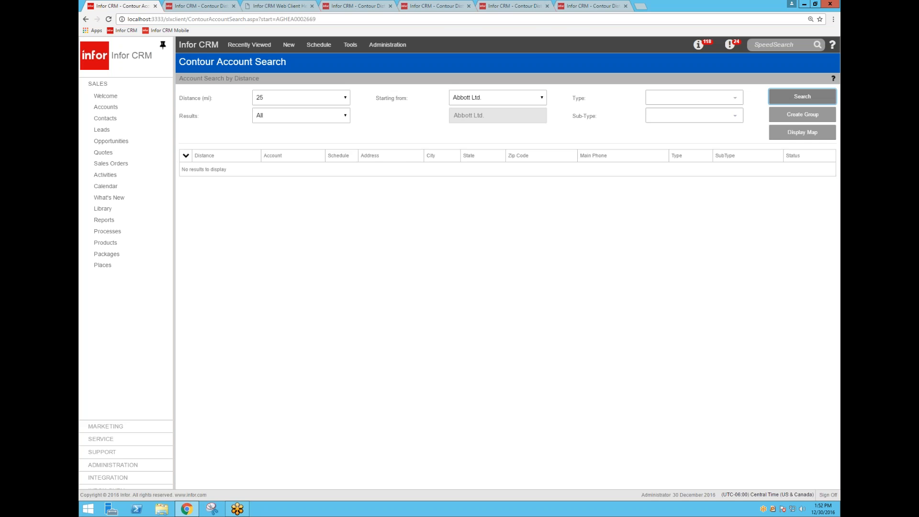
pyautogui.click(802, 97)
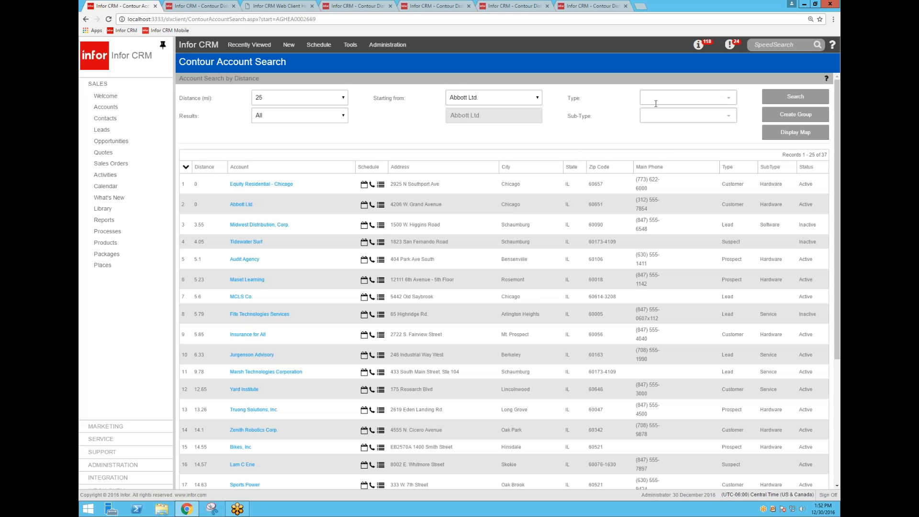
pyautogui.moveTo(317, 133)
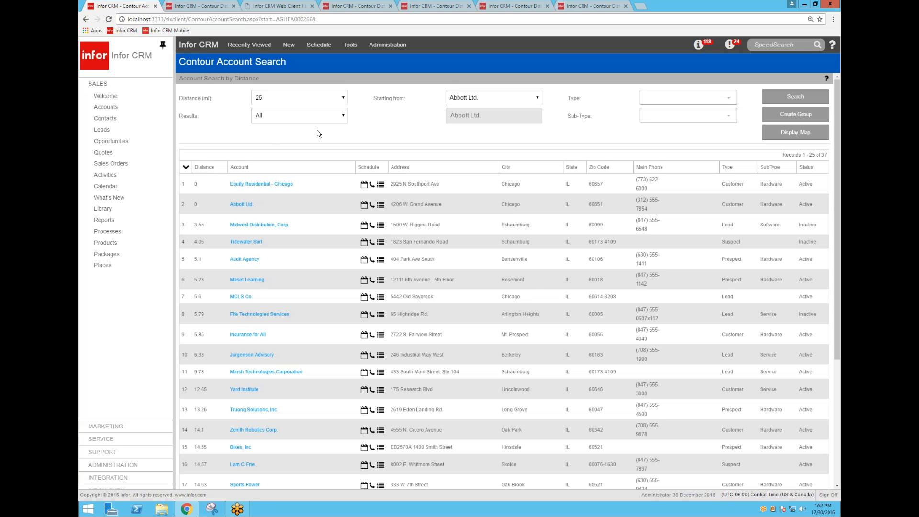
# Cap the 25-mile account search at 10 results and rerun it.
pyautogui.click(299, 115)
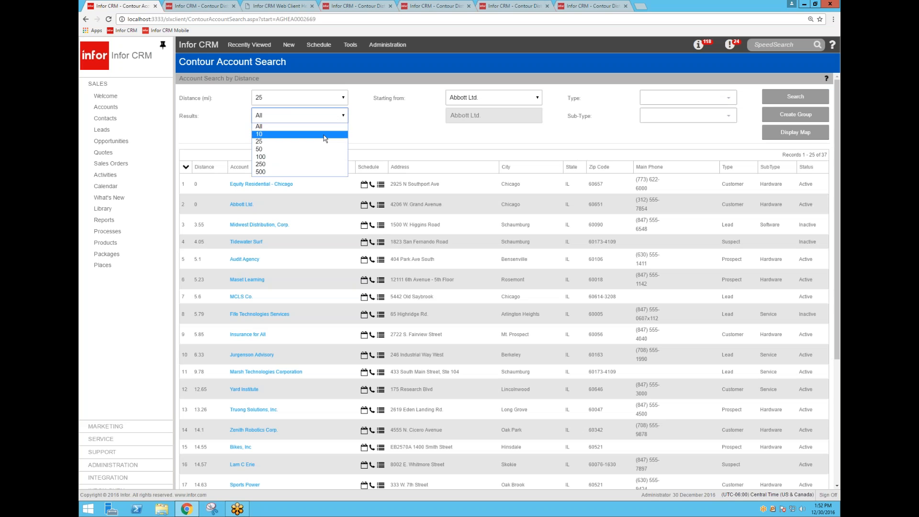
pyautogui.click(259, 133)
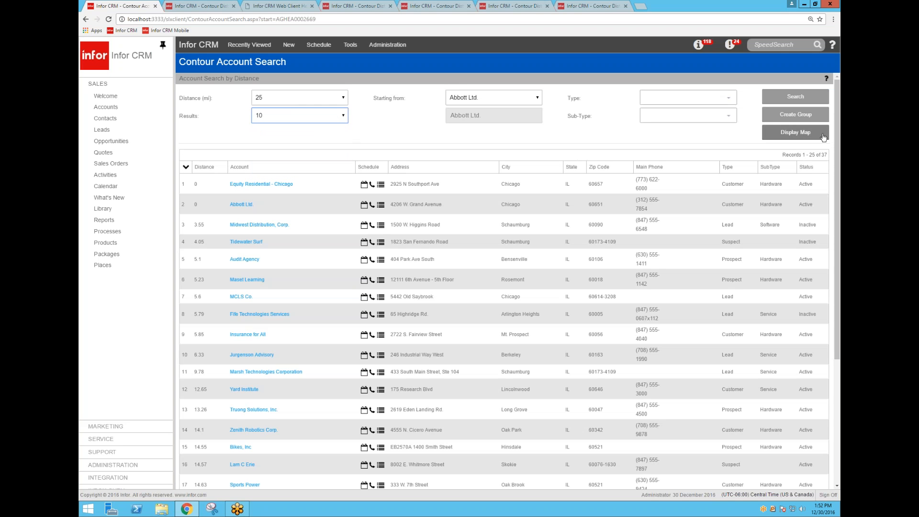
pyautogui.click(795, 96)
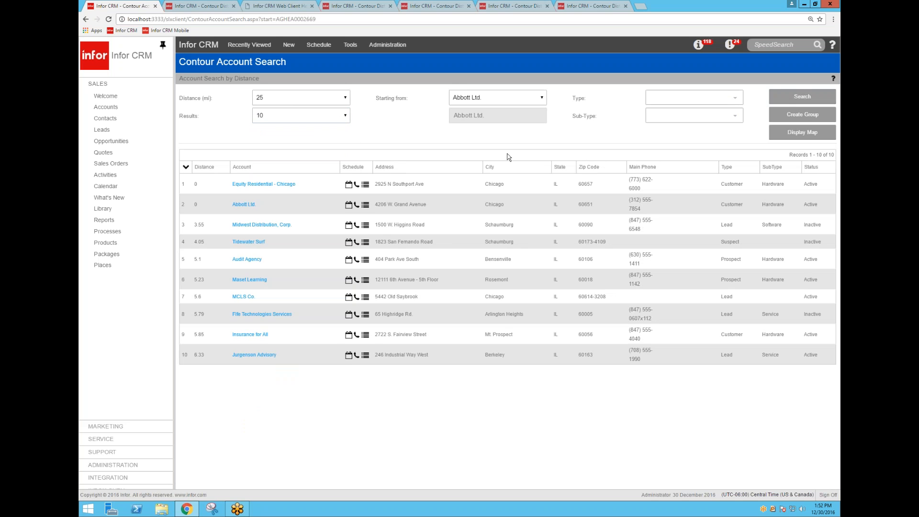
pyautogui.click(803, 115)
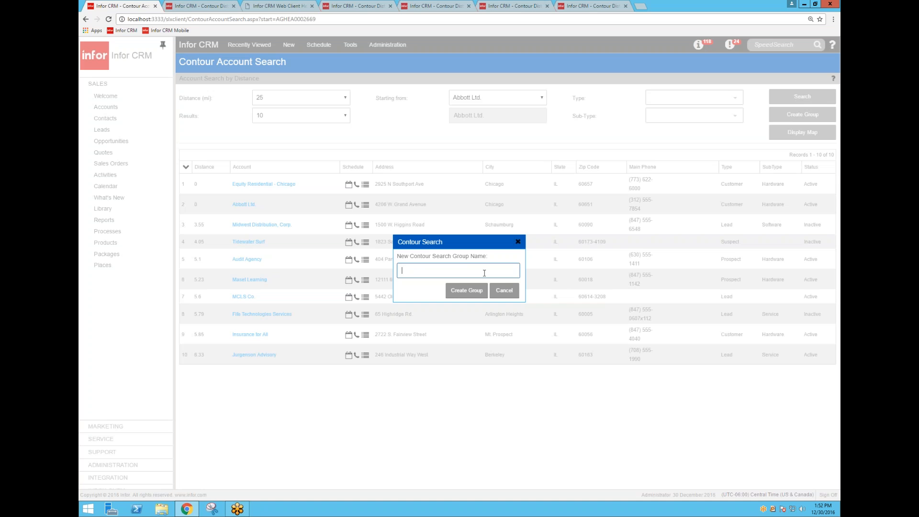
# Create the group '10 miles from Abbott' and go back to the account search.
pyautogui.write('10')
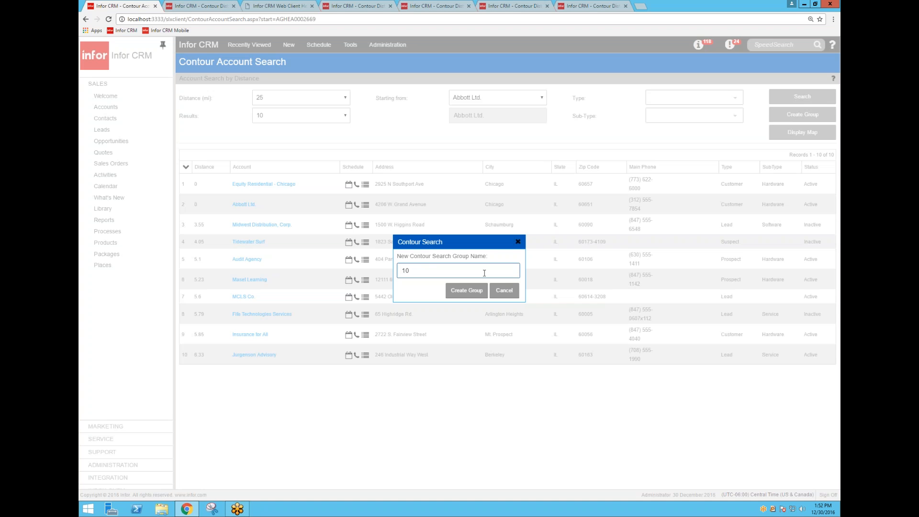
pyautogui.write('miles from Abbott')
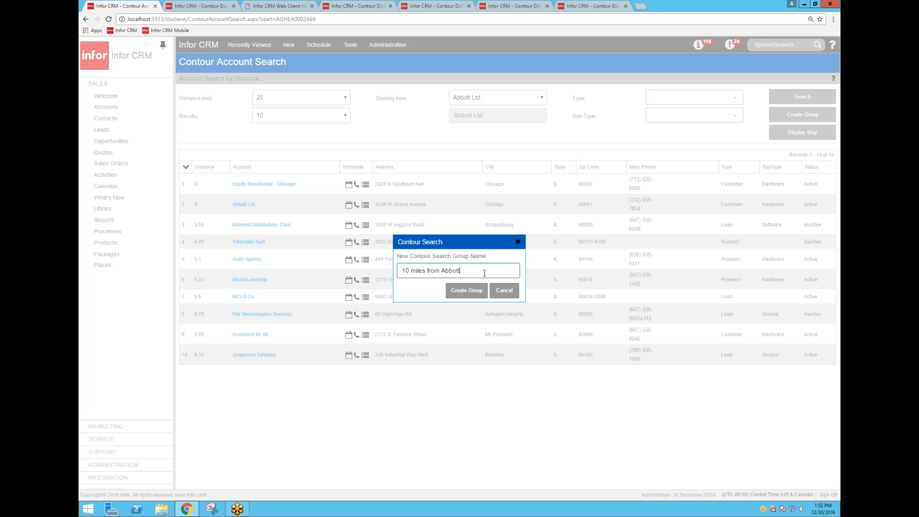
pyautogui.click(466, 290)
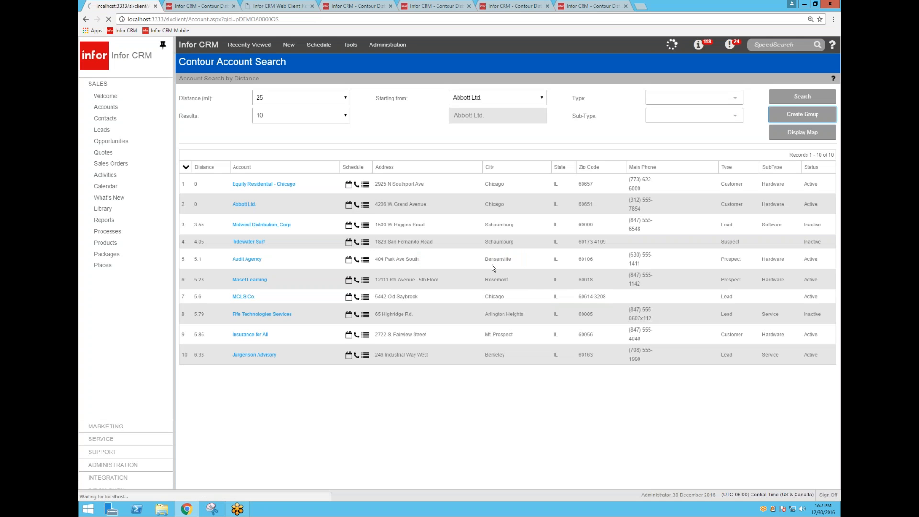
pyautogui.click(243, 204)
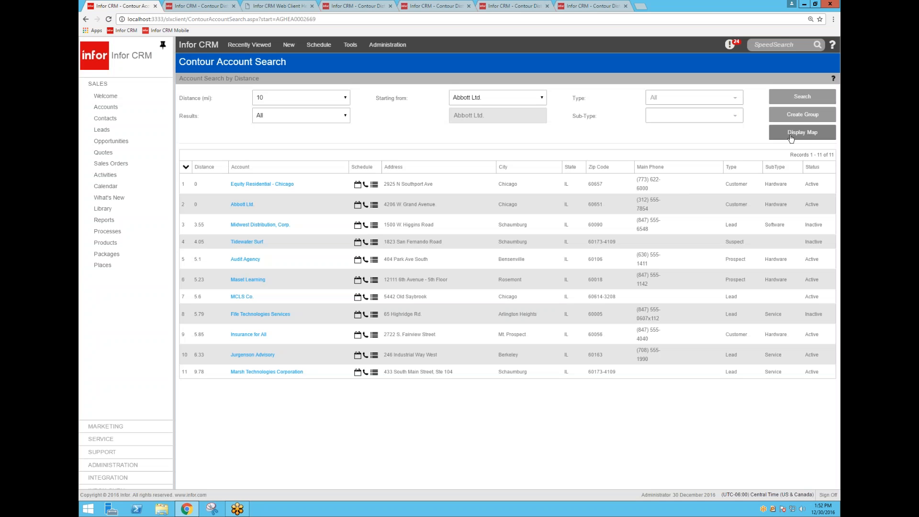
pyautogui.click(802, 132)
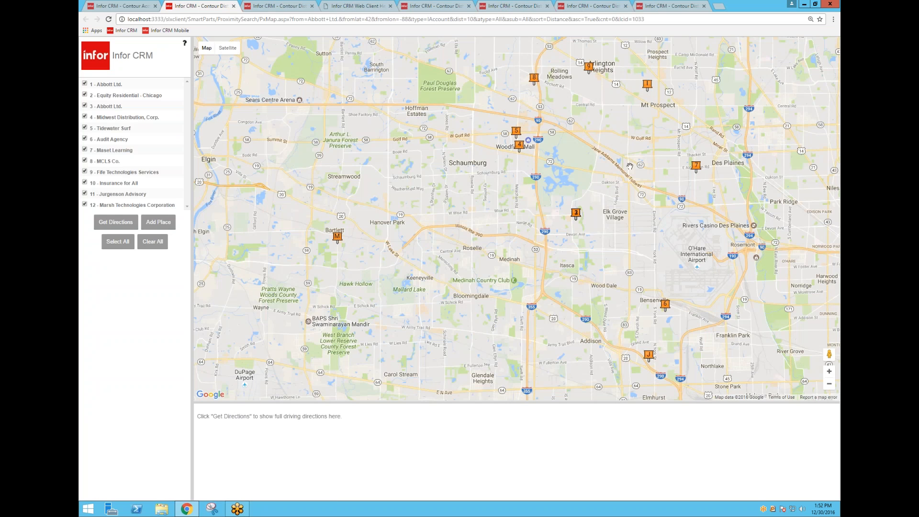
pyautogui.moveTo(574, 107)
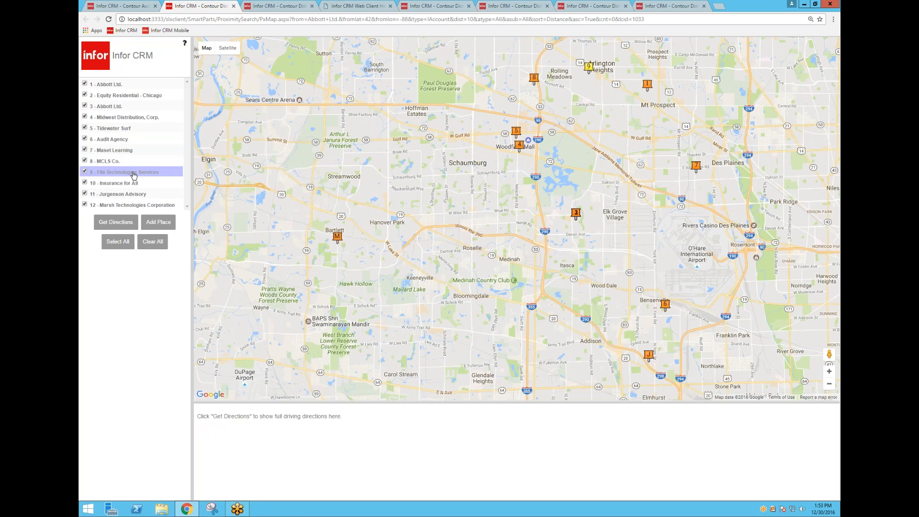
# Uncheck unwanted accounts, including the duplicate Abbott Ltd., keeping seven route stops.
pyautogui.click(132, 205)
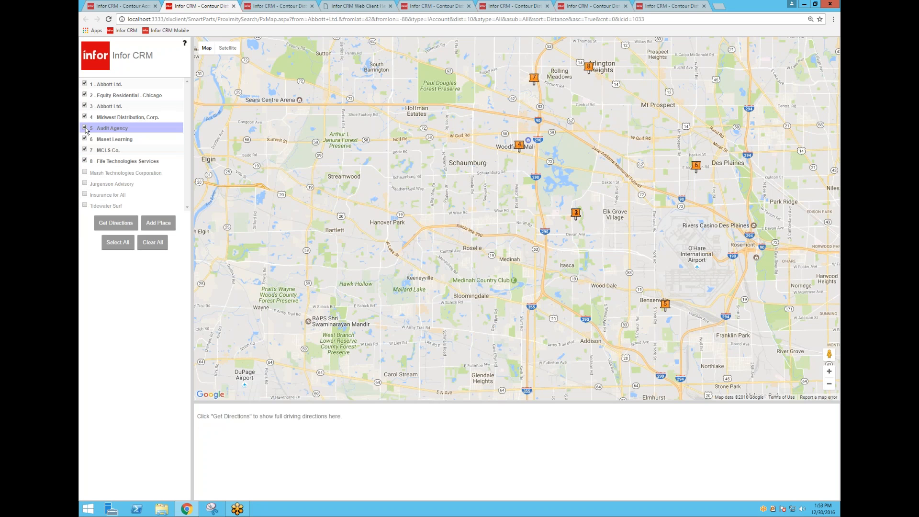
pyautogui.click(106, 106)
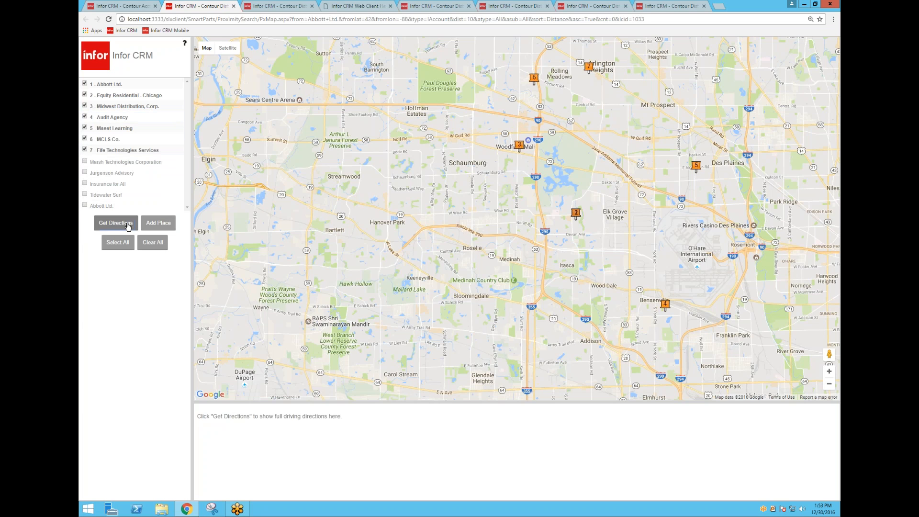
pyautogui.click(115, 222)
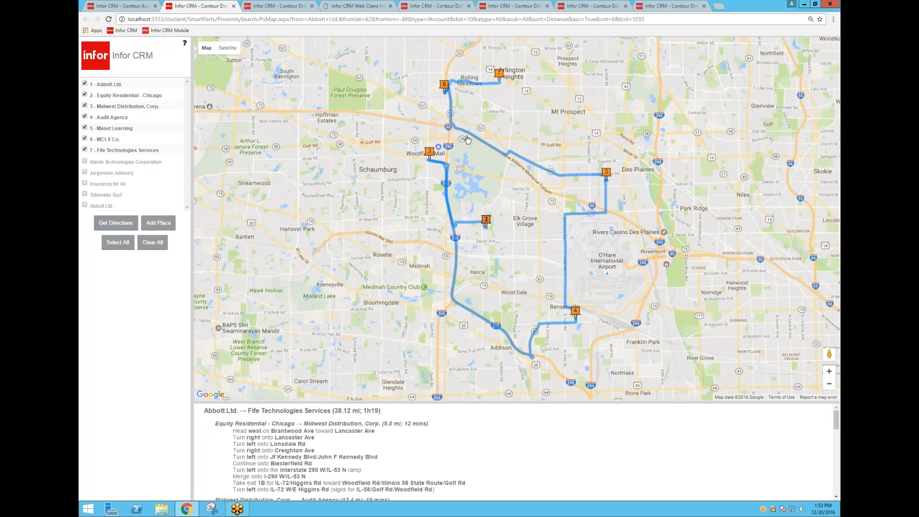
pyautogui.moveTo(138, 160)
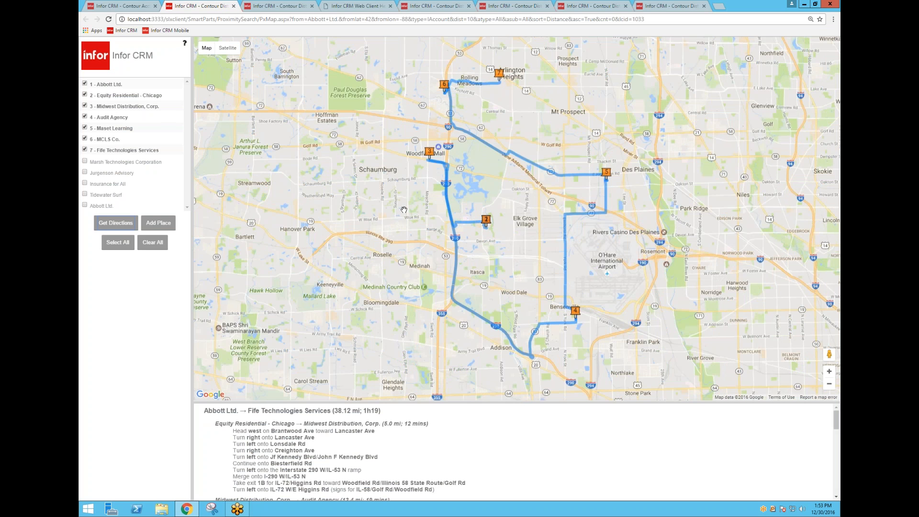
pyautogui.moveTo(398, 209)
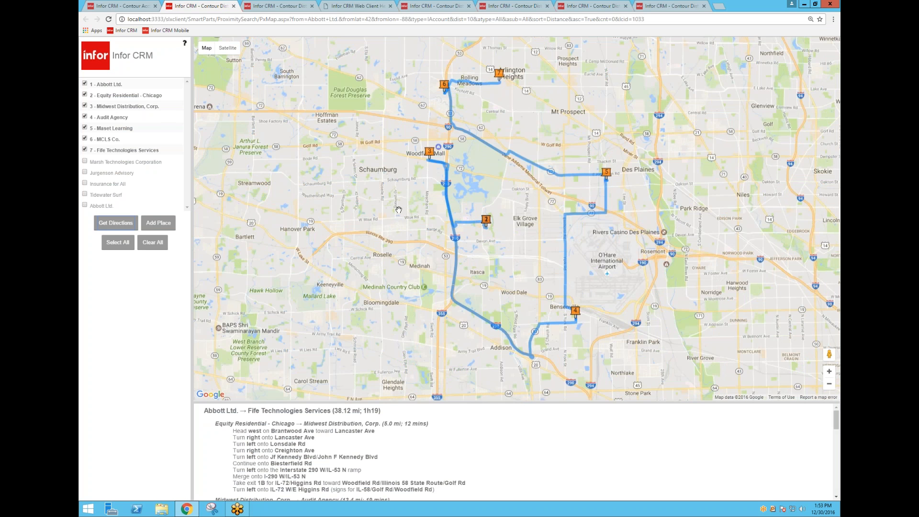
# Recalculate directions with Fife Technologies Services second, totalling 49.25 miles.
pyautogui.click(105, 139)
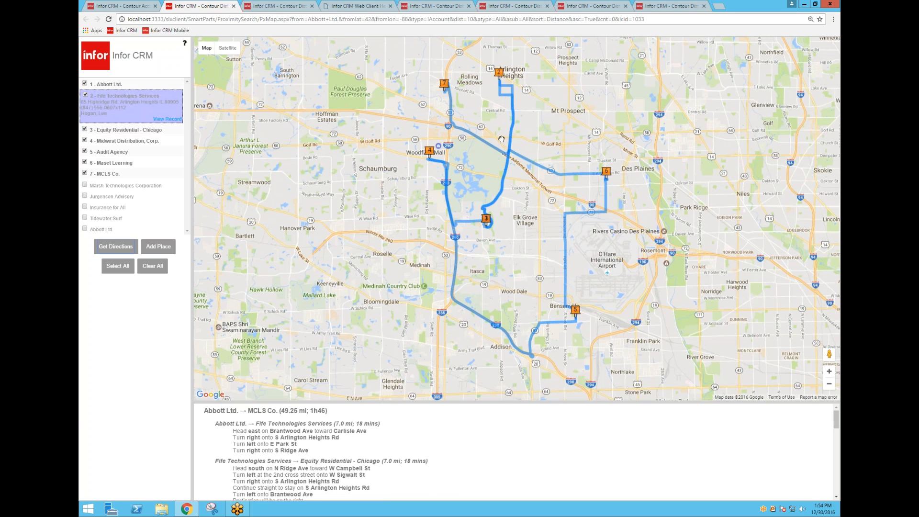
pyautogui.moveTo(276, 201)
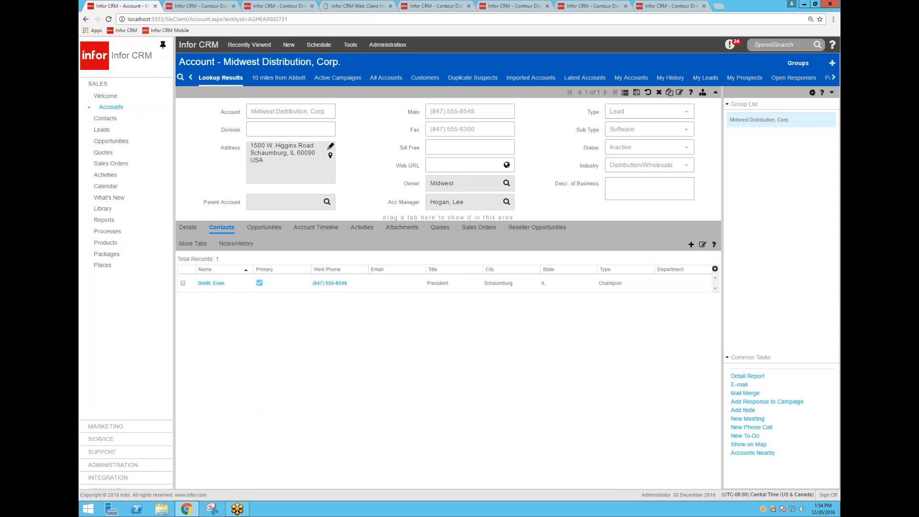
pyautogui.moveTo(361, 65)
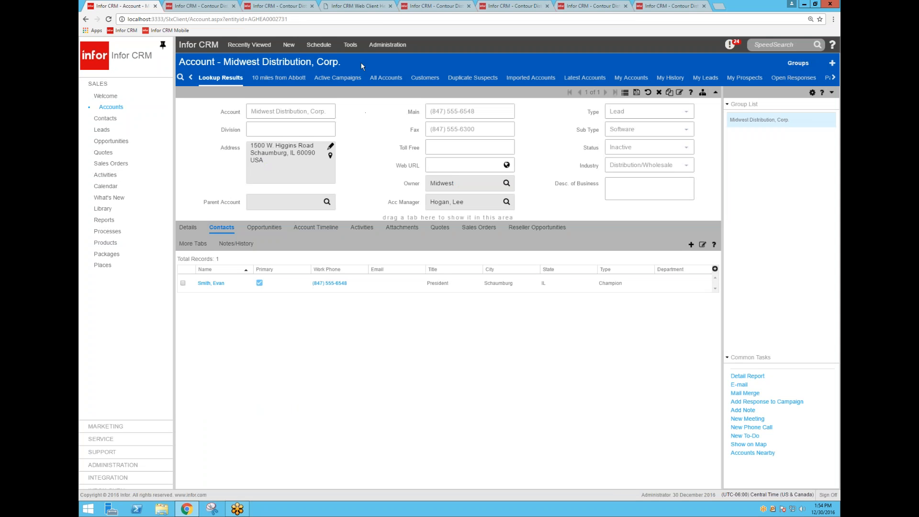
# Open the Contour contact distance search from the Tools menu.
pyautogui.click(350, 44)
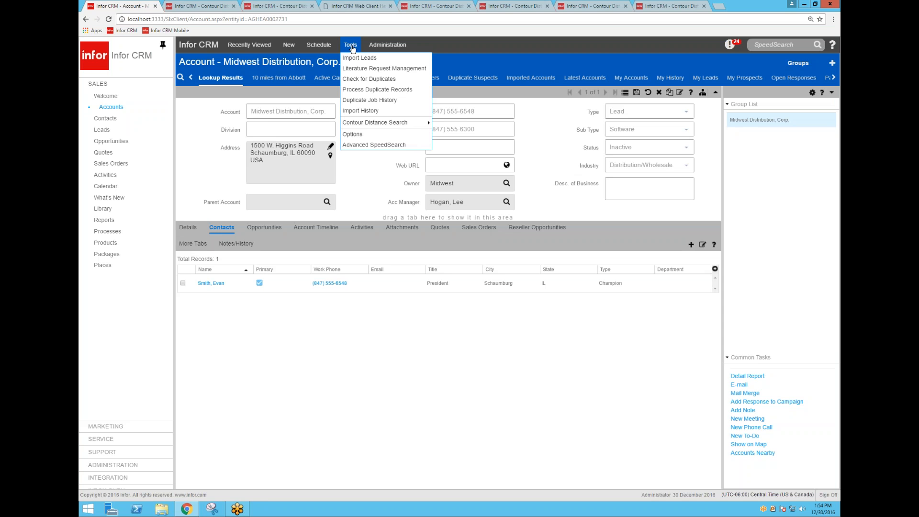
pyautogui.moveTo(376, 122)
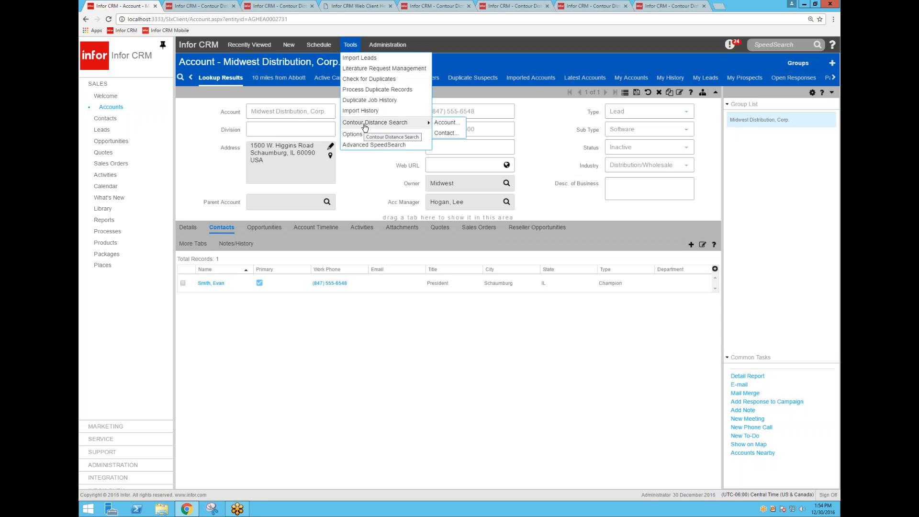
pyautogui.click(446, 133)
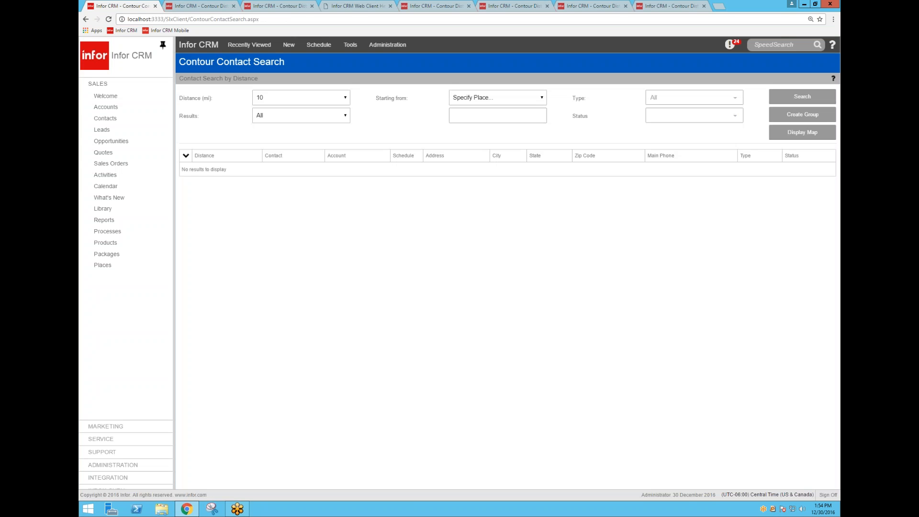
# Search contacts within 10 miles of My Home, filtered to Decision Maker.
pyautogui.click(497, 97)
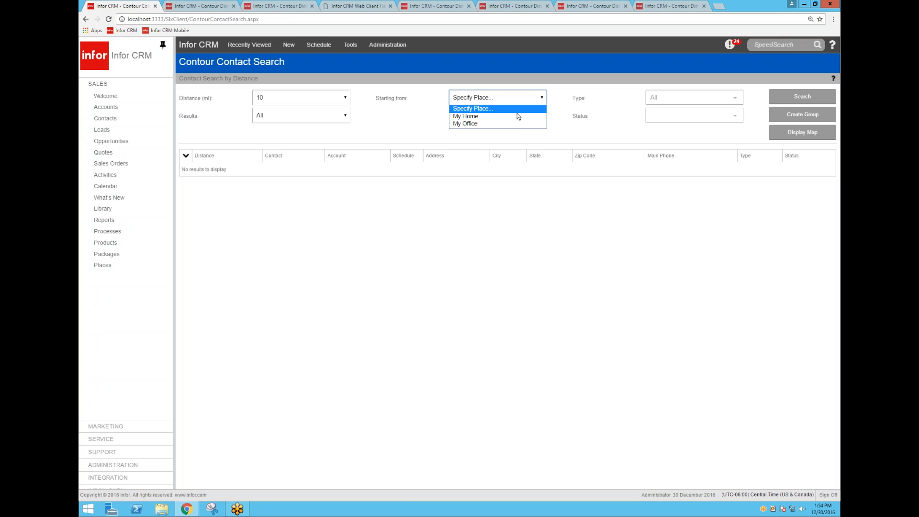
pyautogui.click(465, 116)
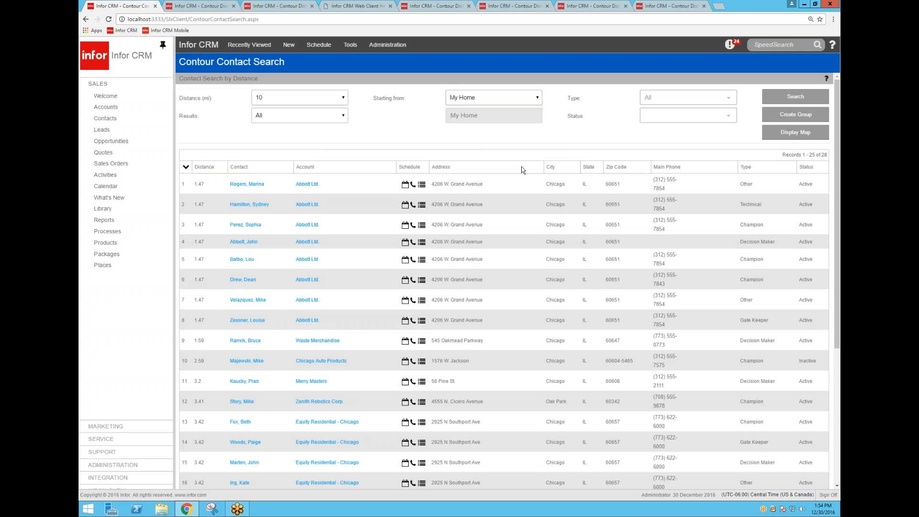
pyautogui.moveTo(383, 223)
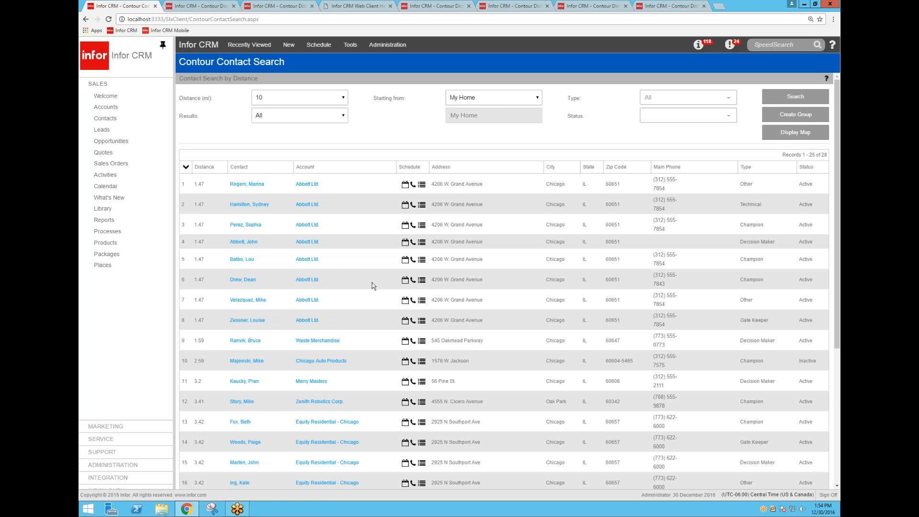
pyautogui.scroll(-3)
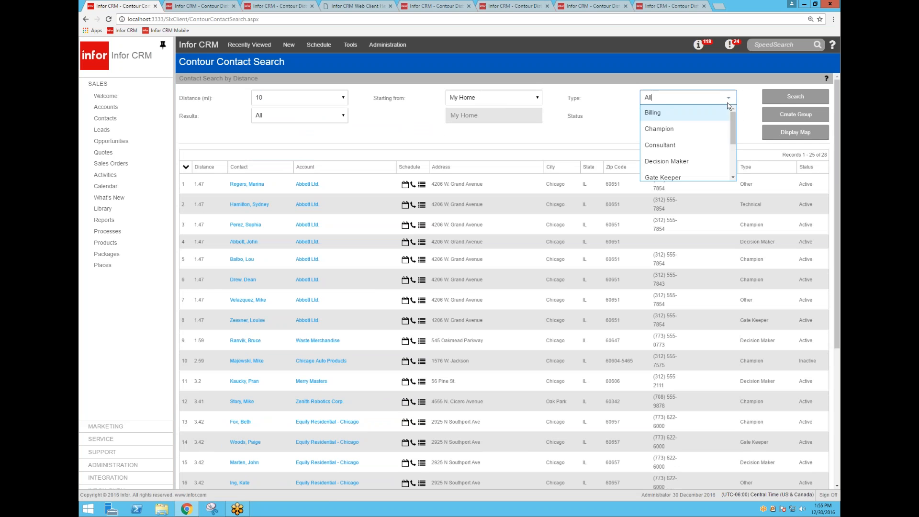
pyautogui.moveTo(694, 144)
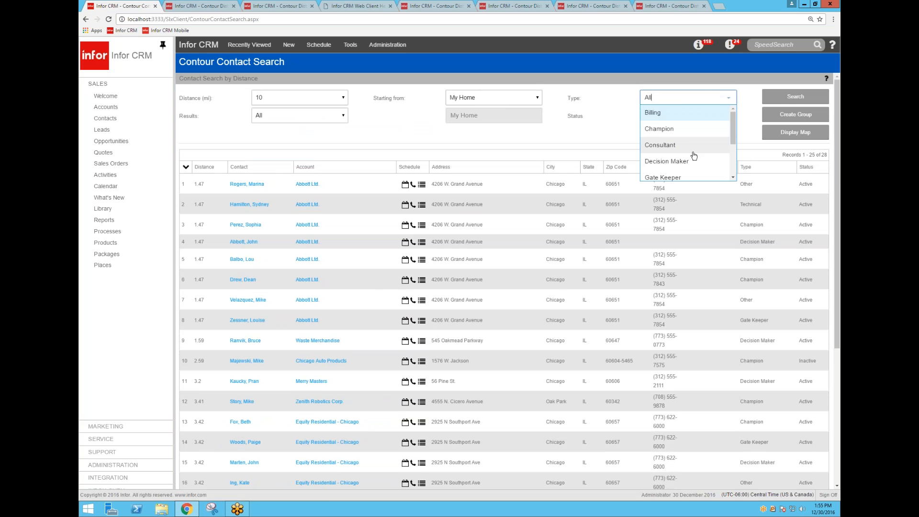
pyautogui.scroll(-3)
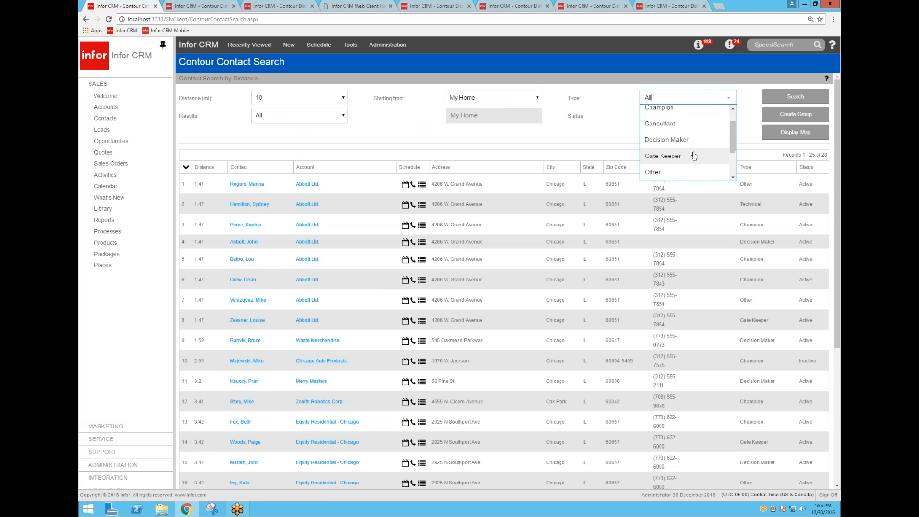
pyautogui.moveTo(693, 142)
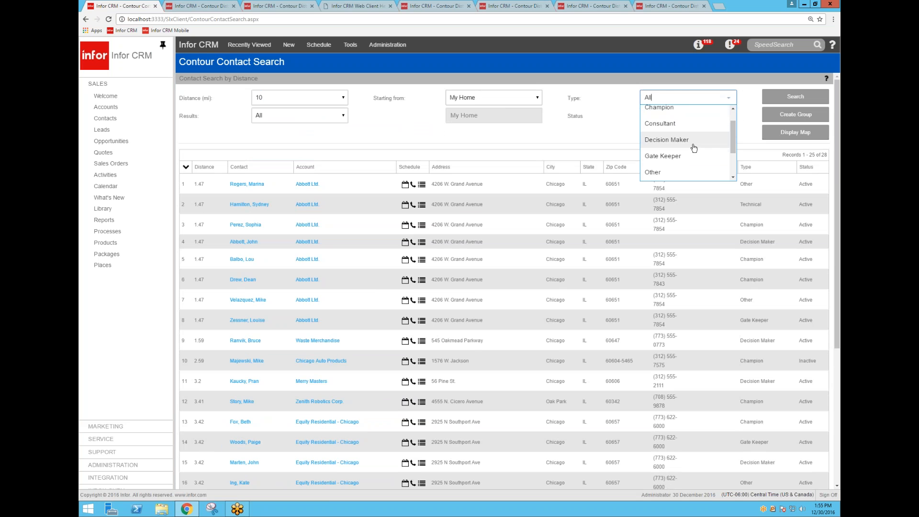
pyautogui.click(667, 140)
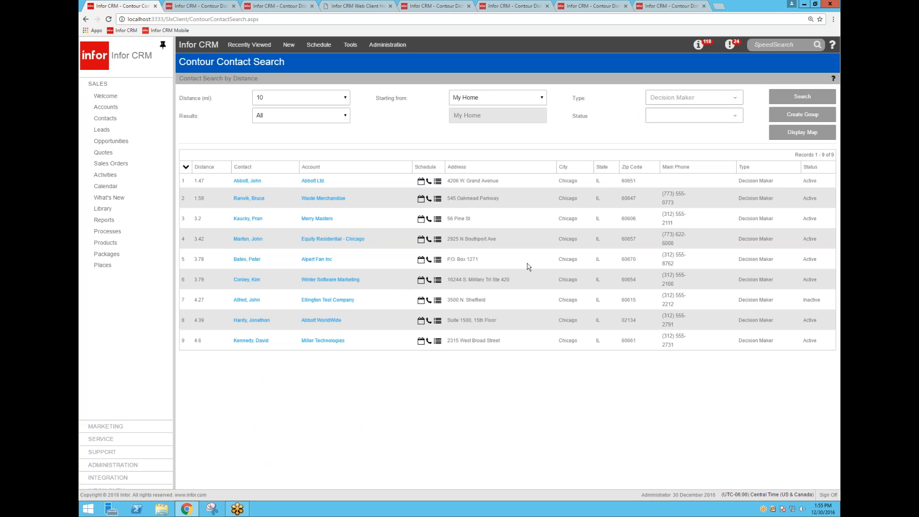
pyautogui.moveTo(526, 266)
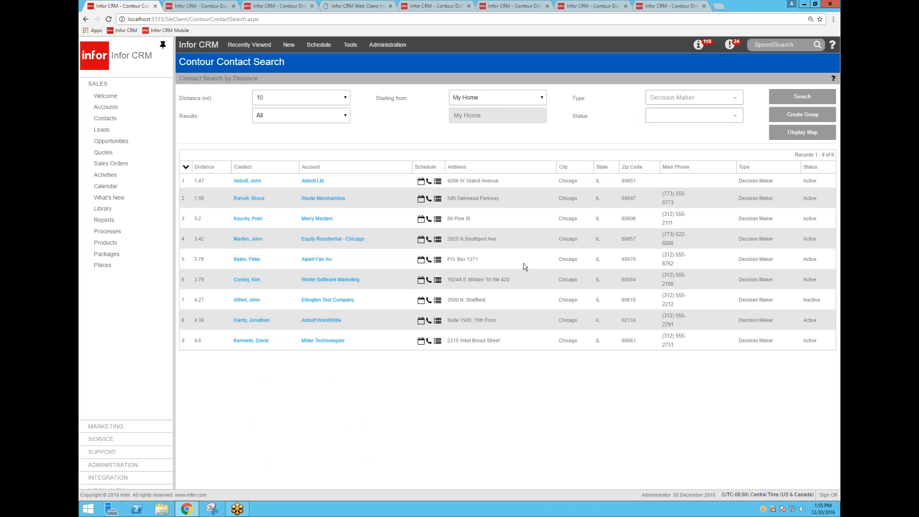
pyautogui.moveTo(794, 145)
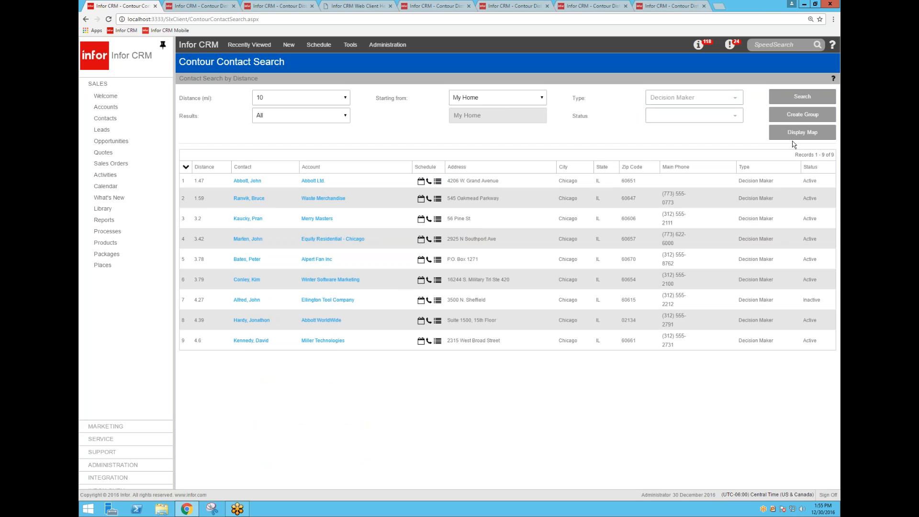
pyautogui.click(802, 132)
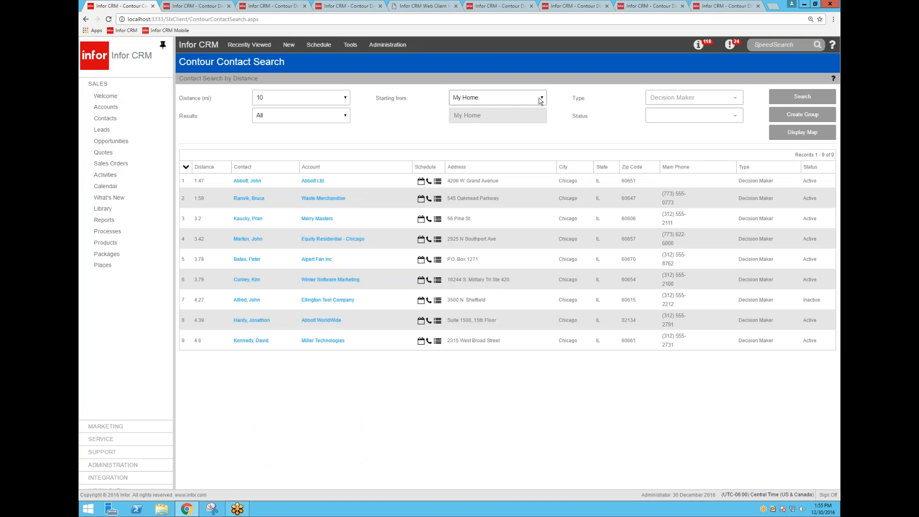
# Check the starting-location choices and view All Places with My Home and My Office.
pyautogui.click(539, 98)
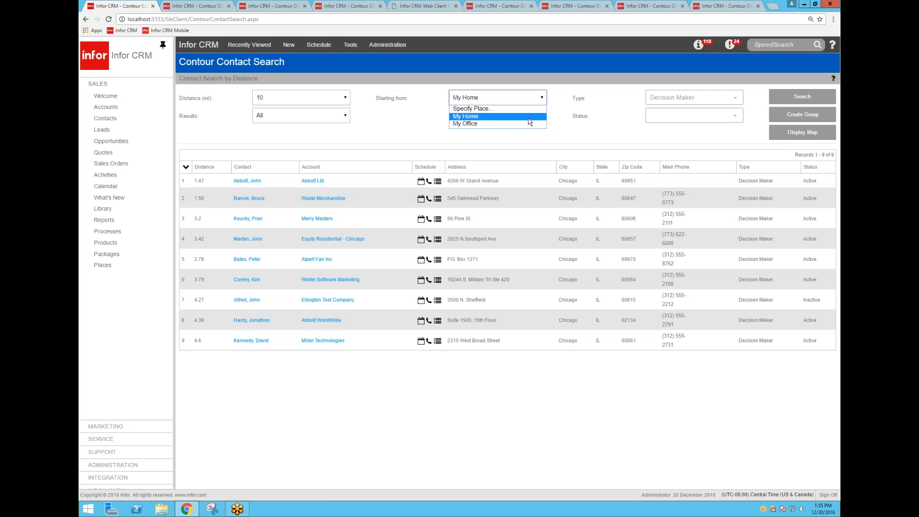
pyautogui.click(102, 265)
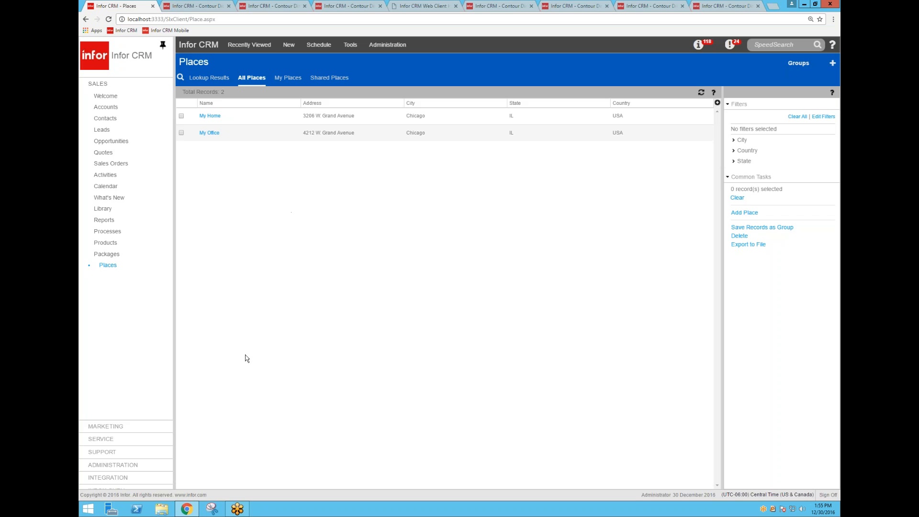
pyautogui.moveTo(130, 467)
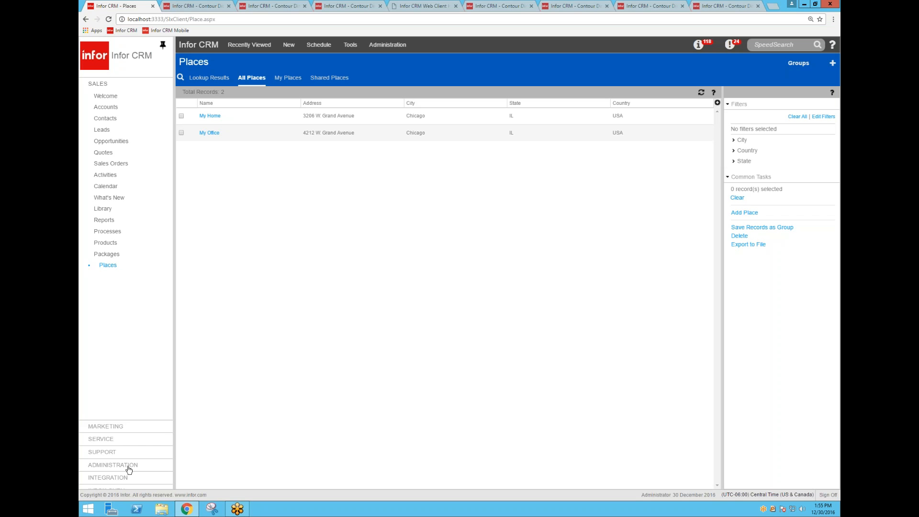
pyautogui.moveTo(465, 323)
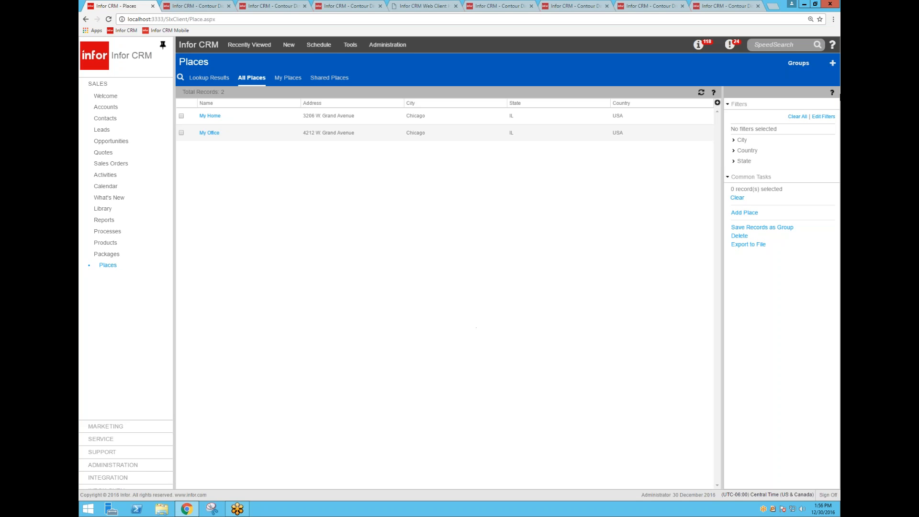
pyautogui.click(833, 45)
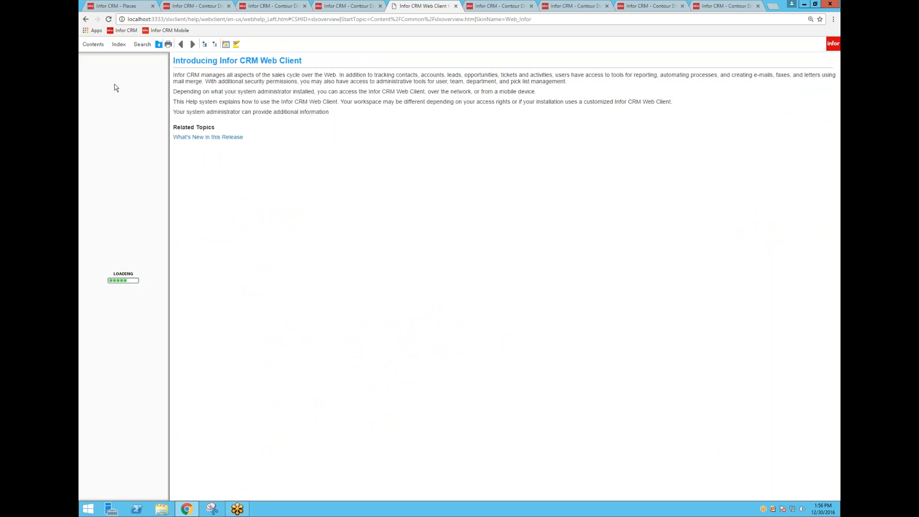
# Search help for 'contour' and highlight API Key in Configuring Contour Integration.
pyautogui.click(141, 44)
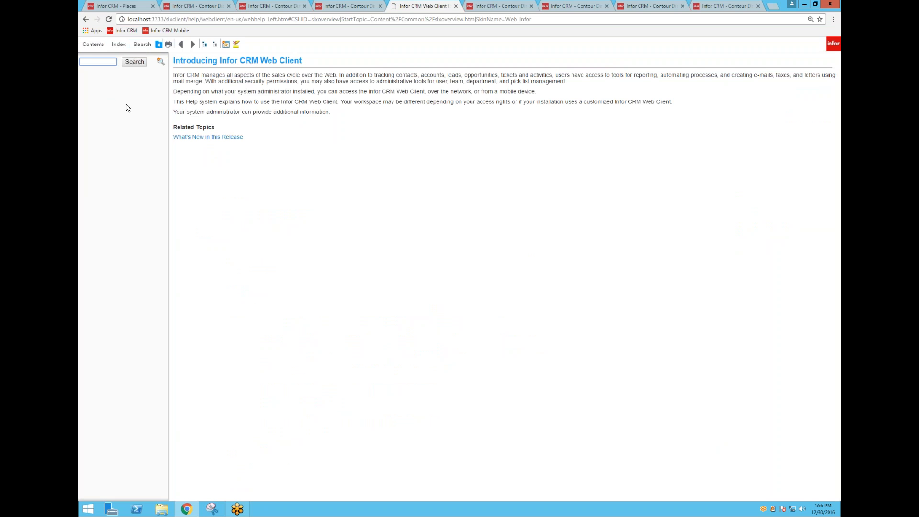
pyautogui.write('conto')
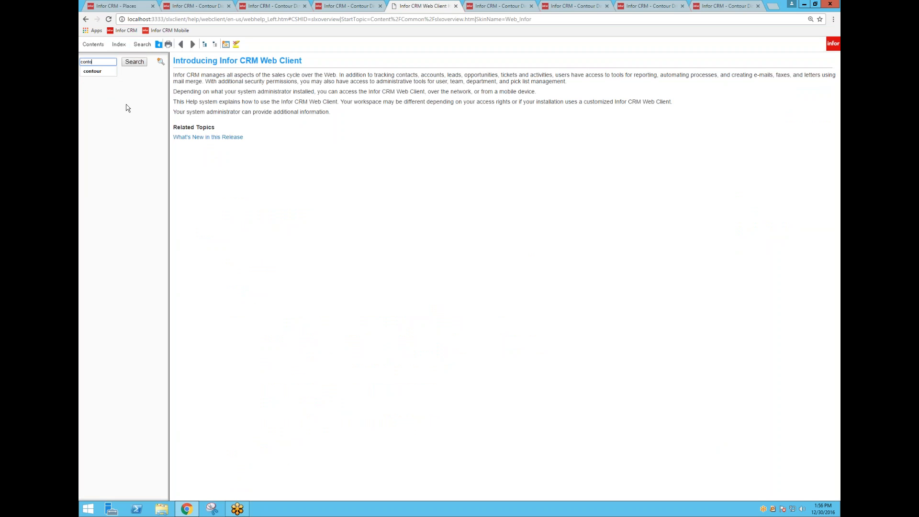
pyautogui.click(134, 61)
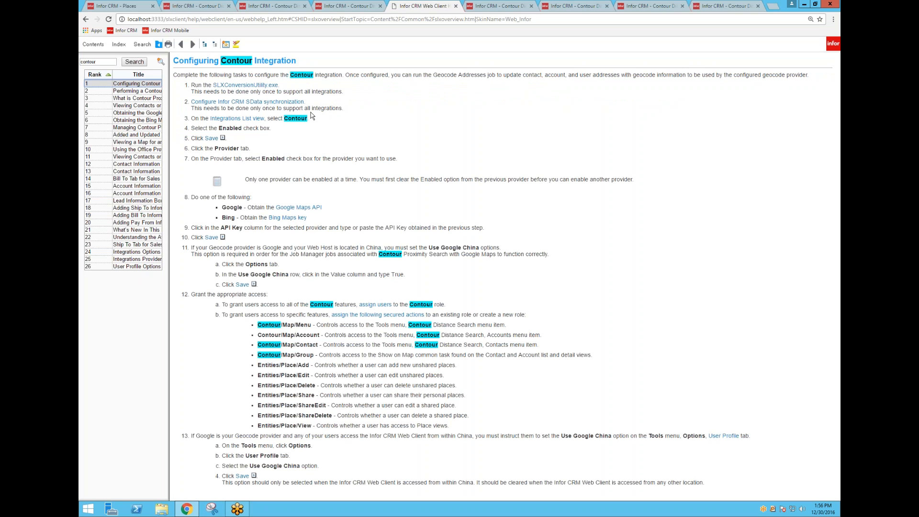
pyautogui.moveTo(335, 167)
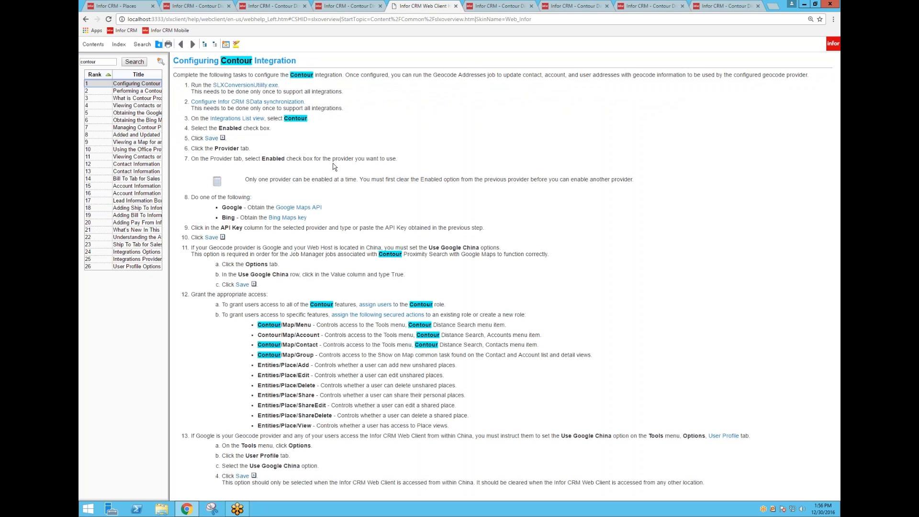
pyautogui.moveTo(315, 211)
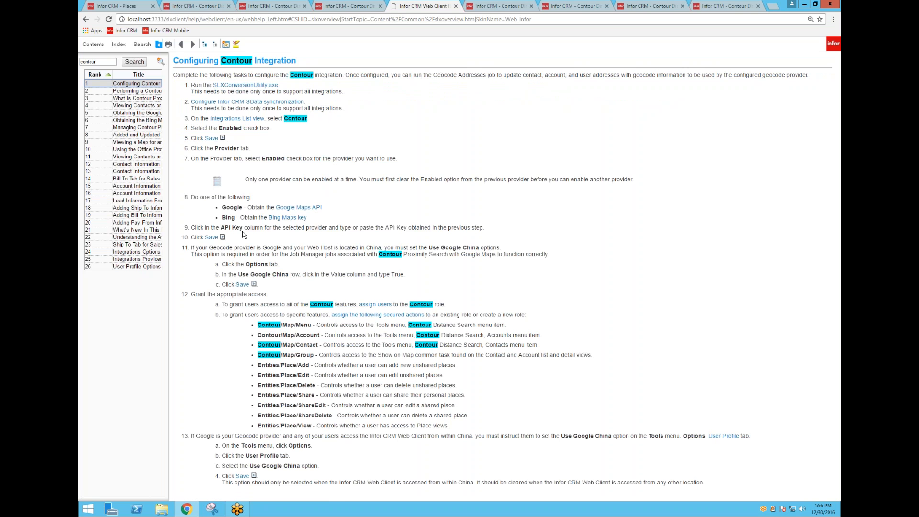
pyautogui.doubleClick(230, 228)
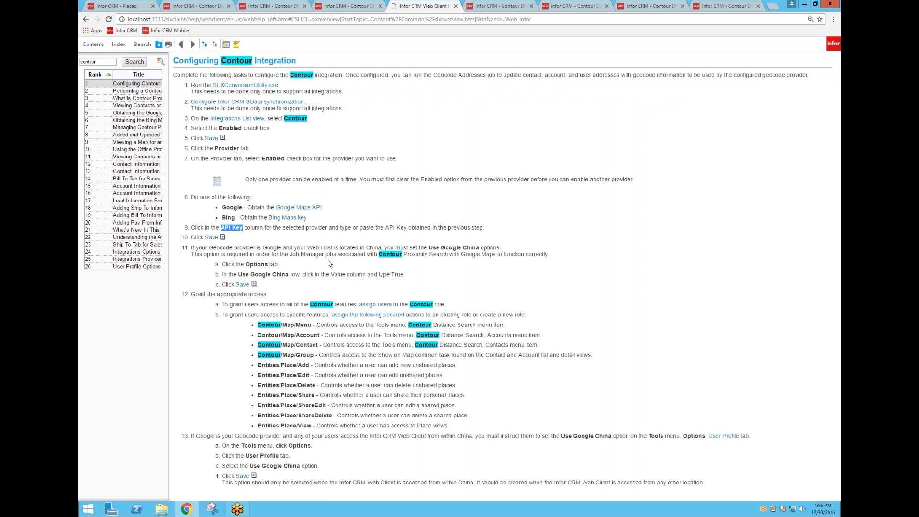
pyautogui.moveTo(329, 264)
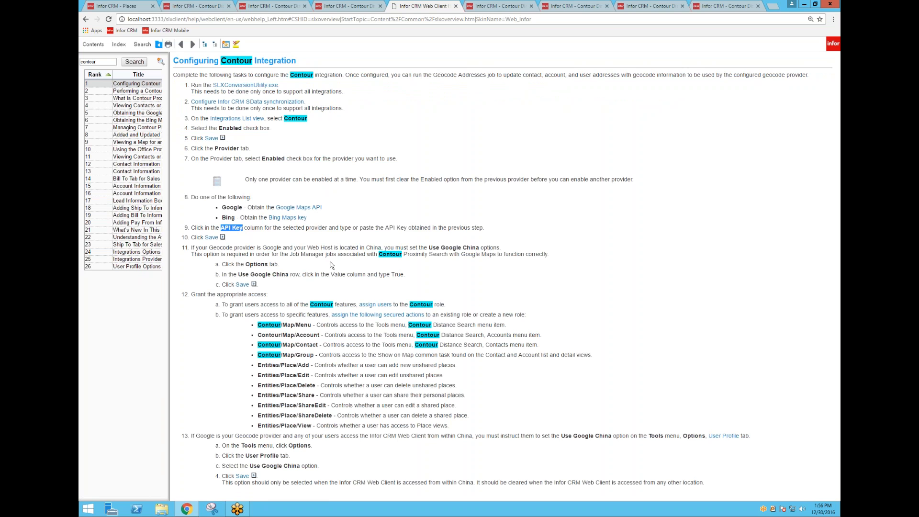
pyautogui.click(117, 5)
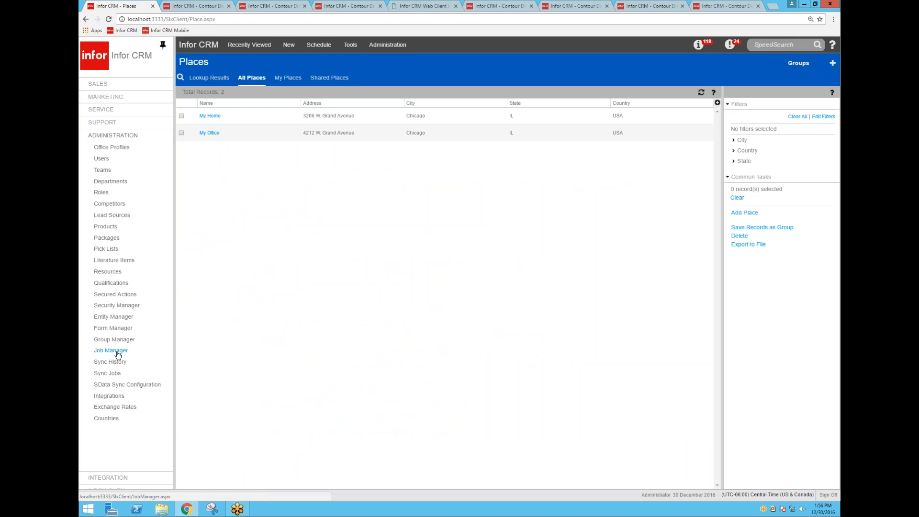
# Review the Geocode Addresses Job among the Job Manager definitions.
pyautogui.click(111, 350)
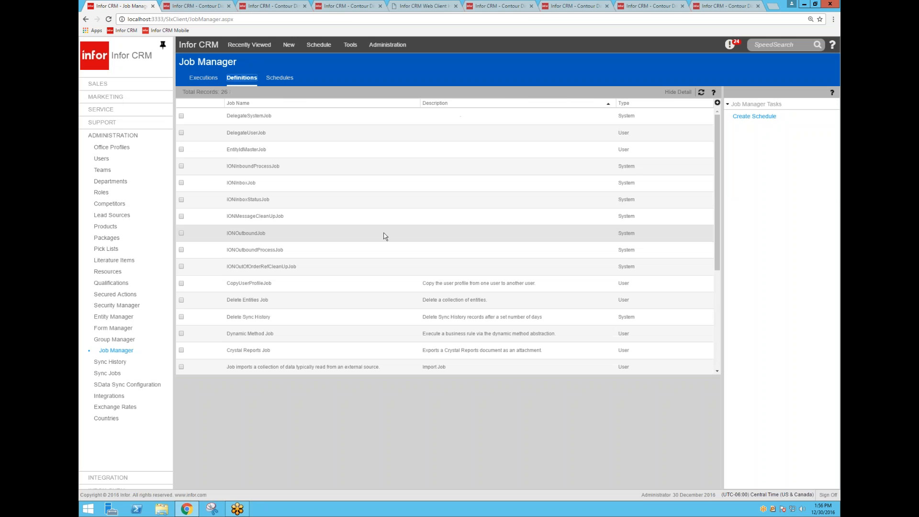
pyautogui.scroll(-3)
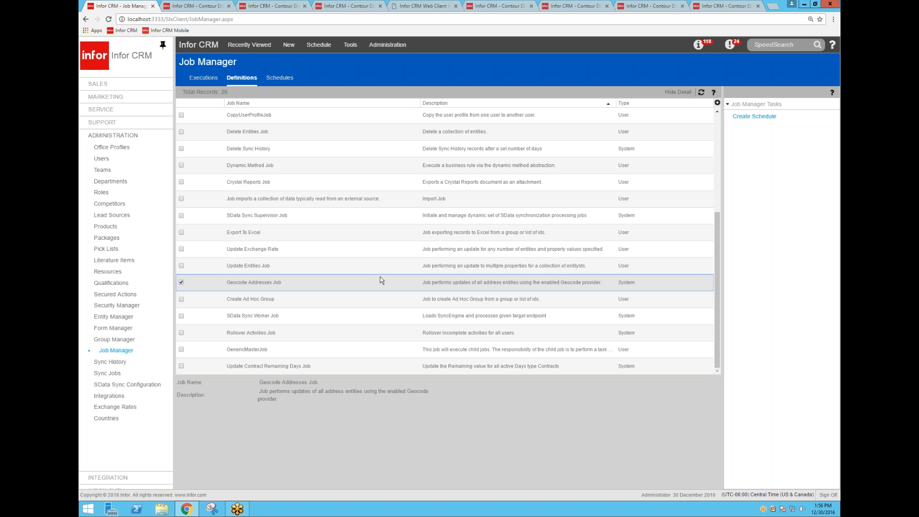
pyautogui.moveTo(374, 281)
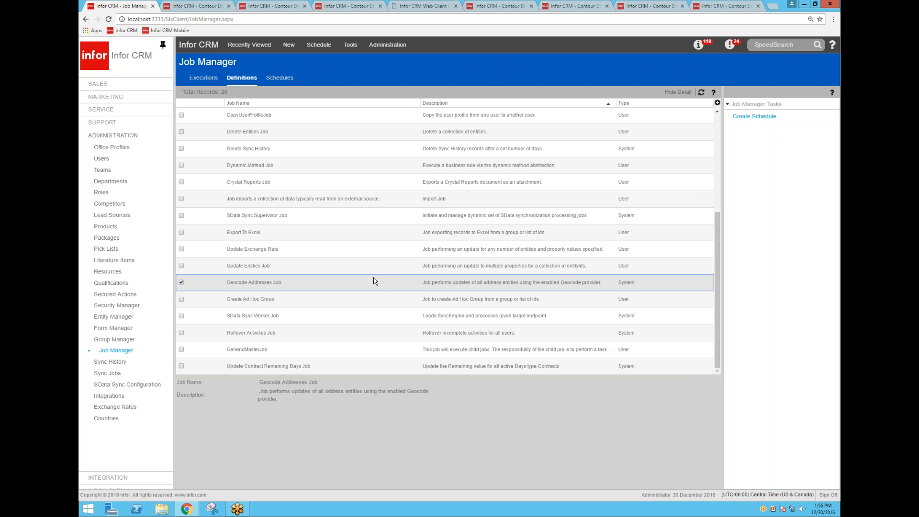
pyautogui.click(101, 192)
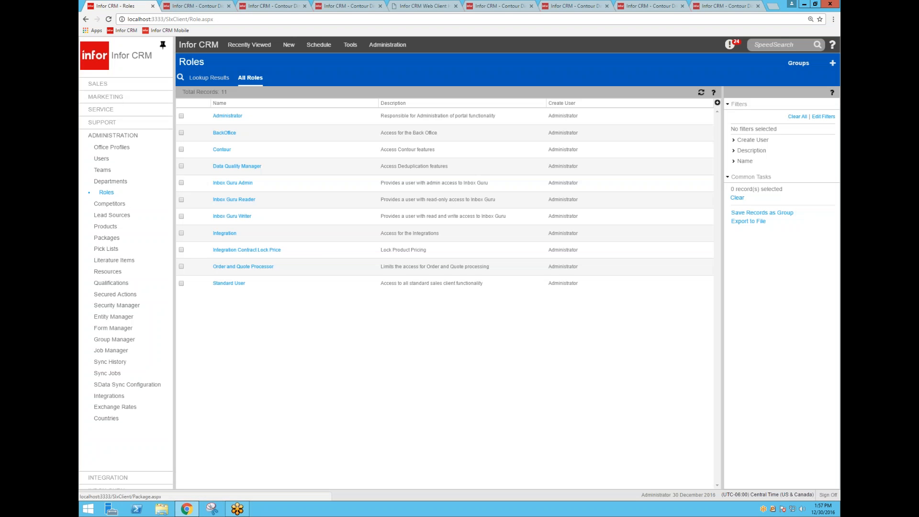
pyautogui.moveTo(321, 156)
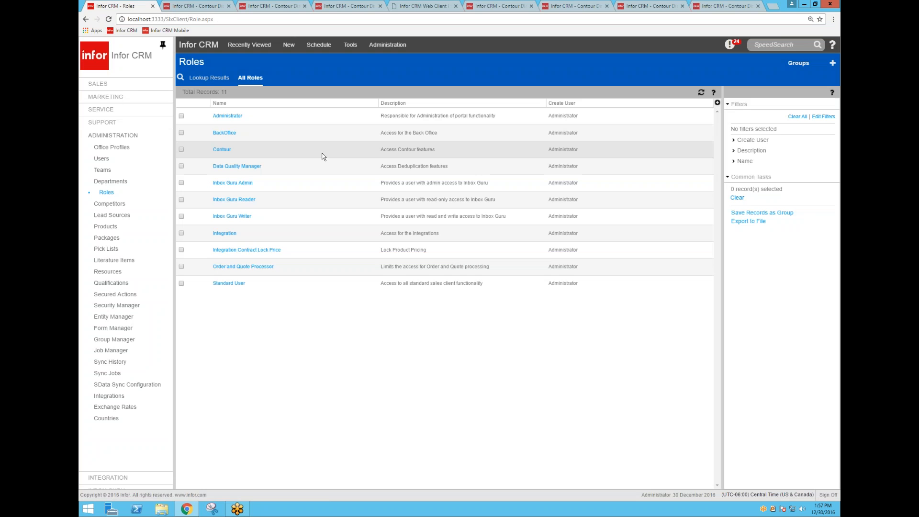
# Tick the Contour role's checkbox in the All Roles list.
pyautogui.click(181, 149)
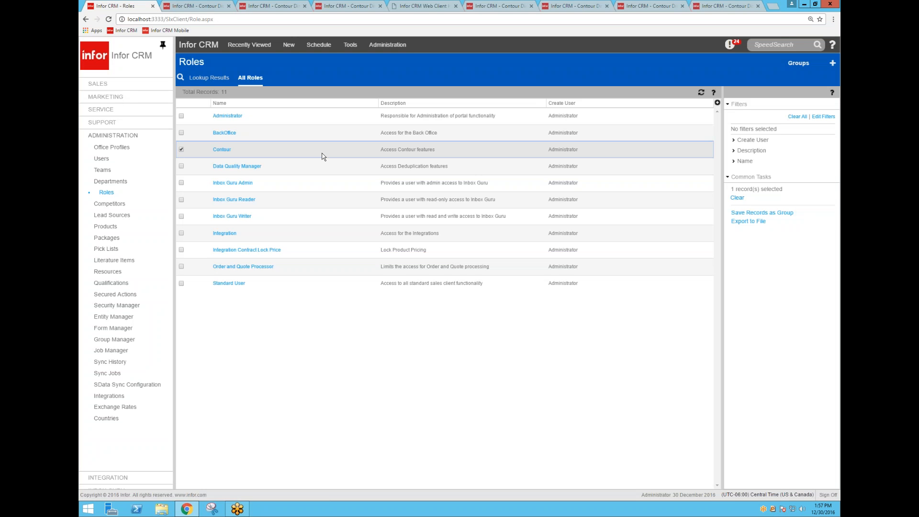